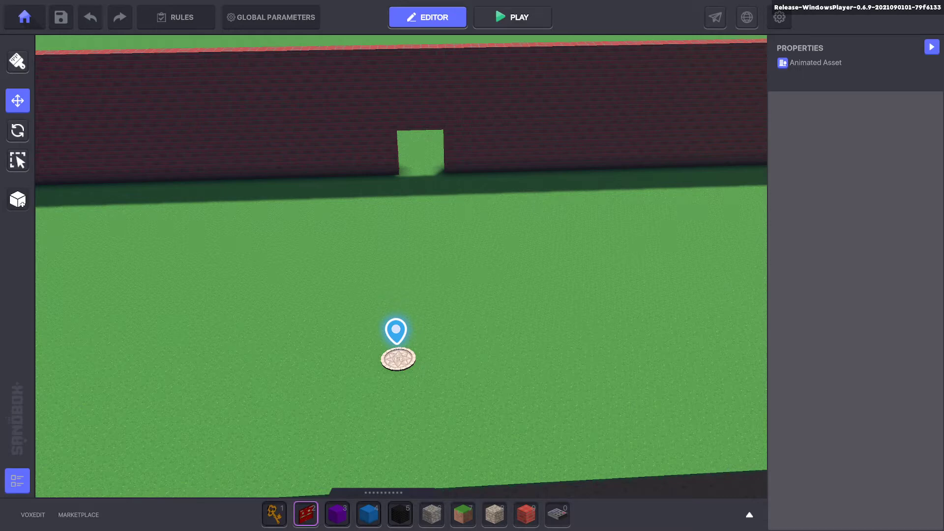
mouse_move(278, 505)
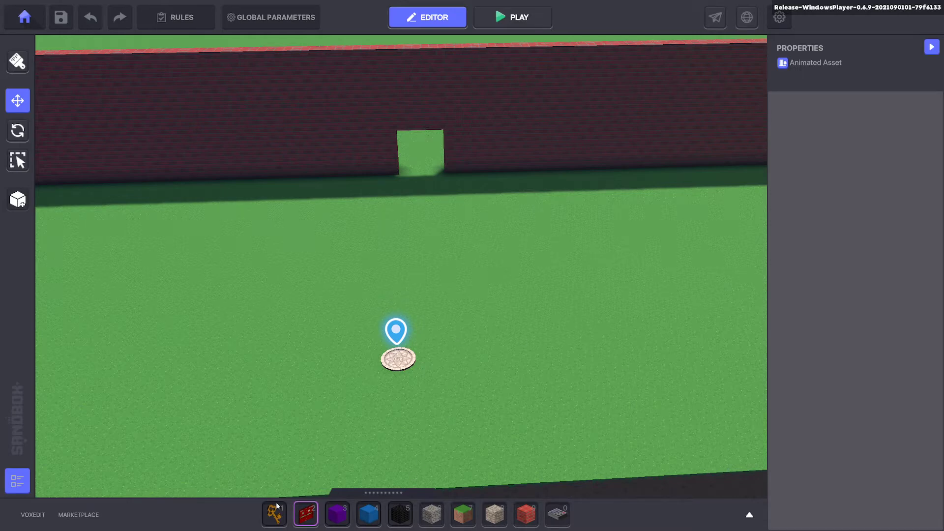
Place golden keys on the grass and a double door in the wall gap
left_click(273, 514)
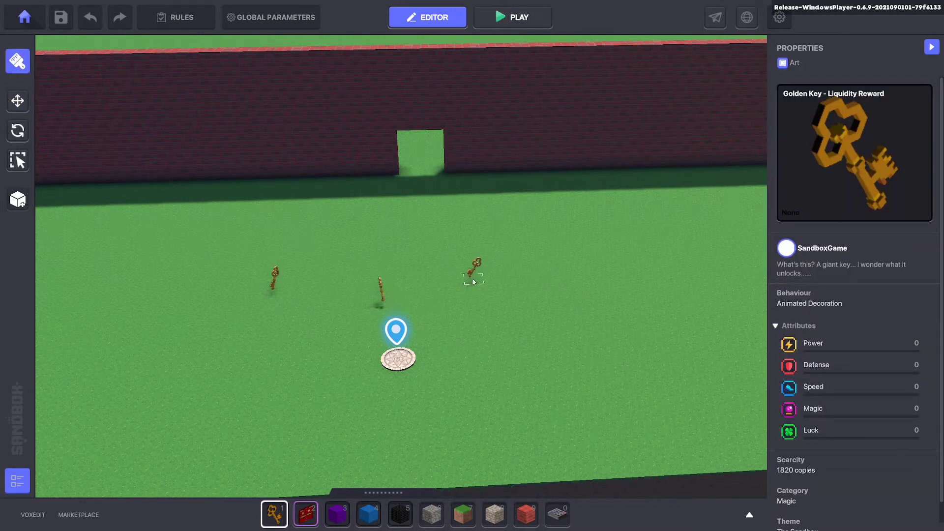
left_click(305, 514)
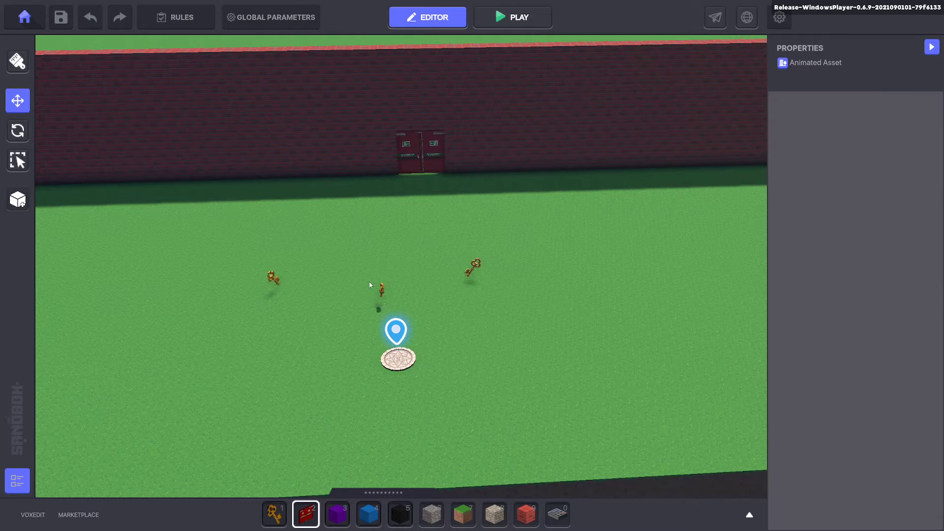
left_click(380, 289)
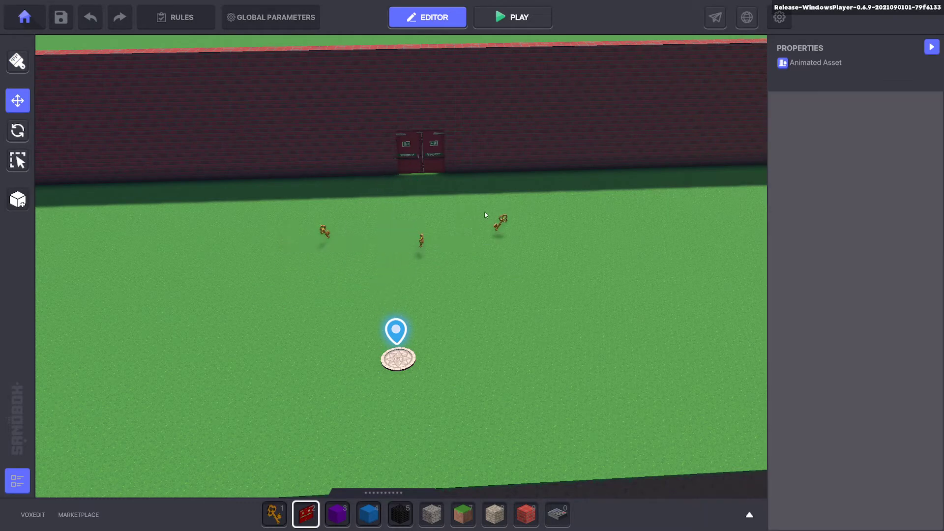
Give a golden key a Collectible component whose collect message is Key
left_click(324, 231)
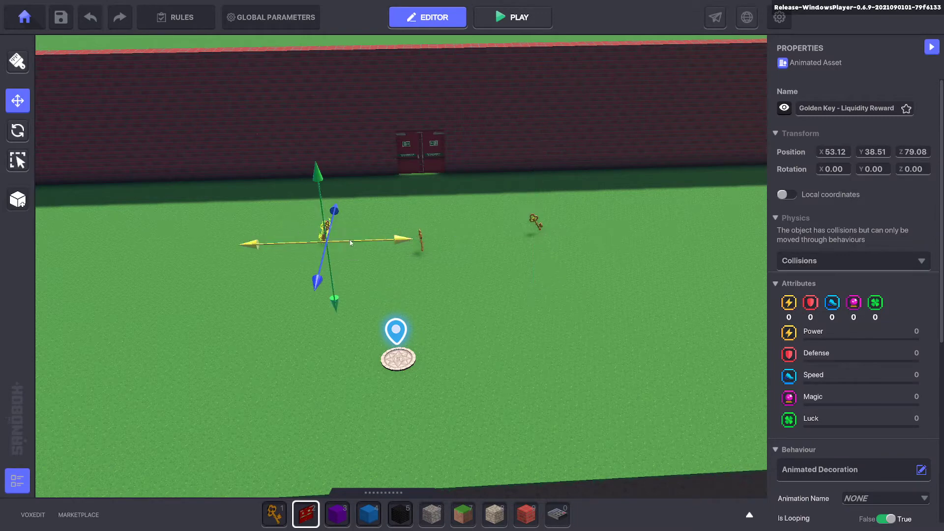
left_click(229, 215)
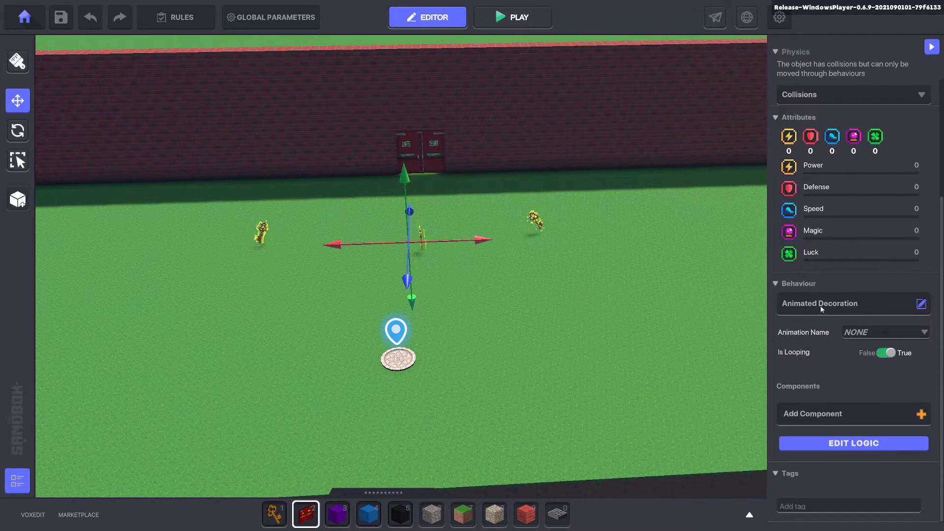
left_click(853, 414)
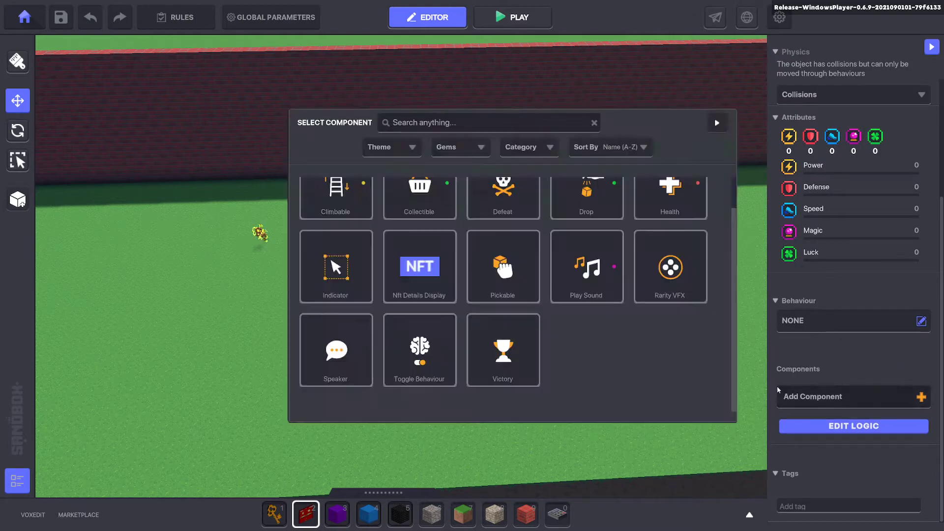
left_click(419, 192)
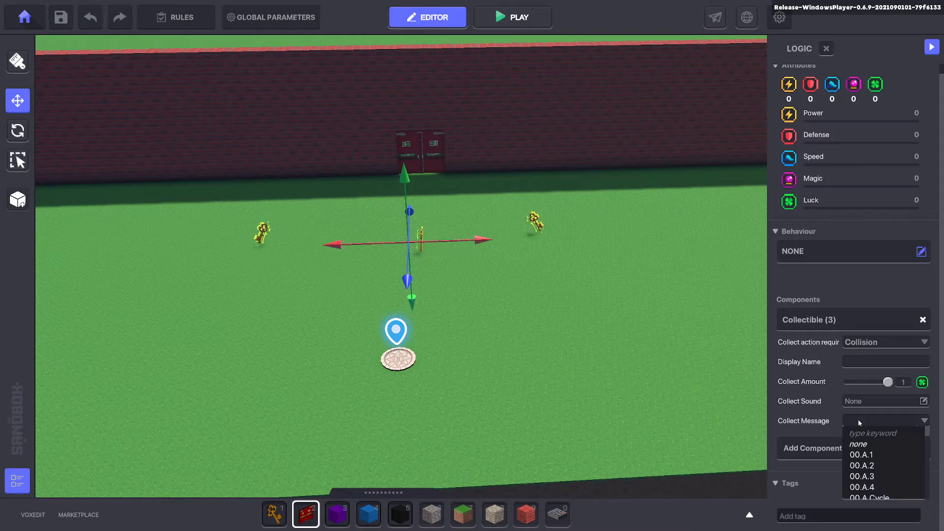
type("Key")
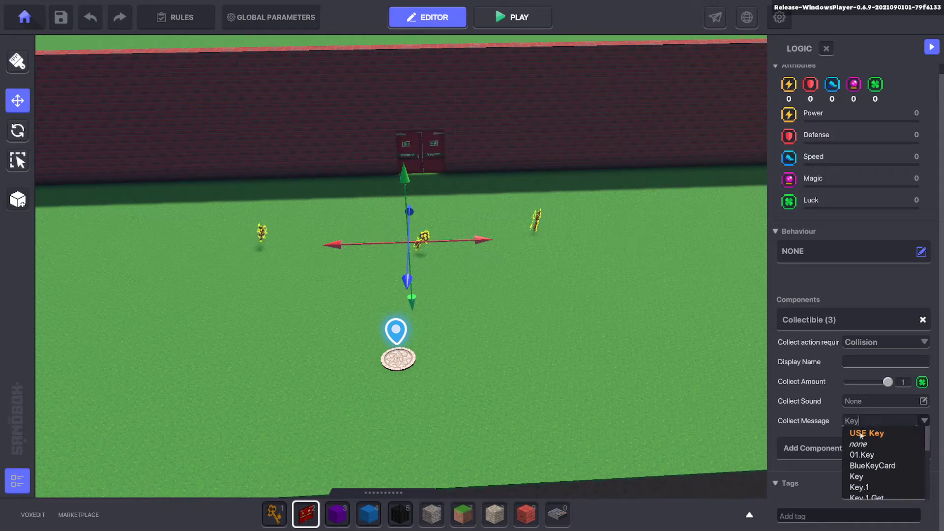
mouse_move(412, 254)
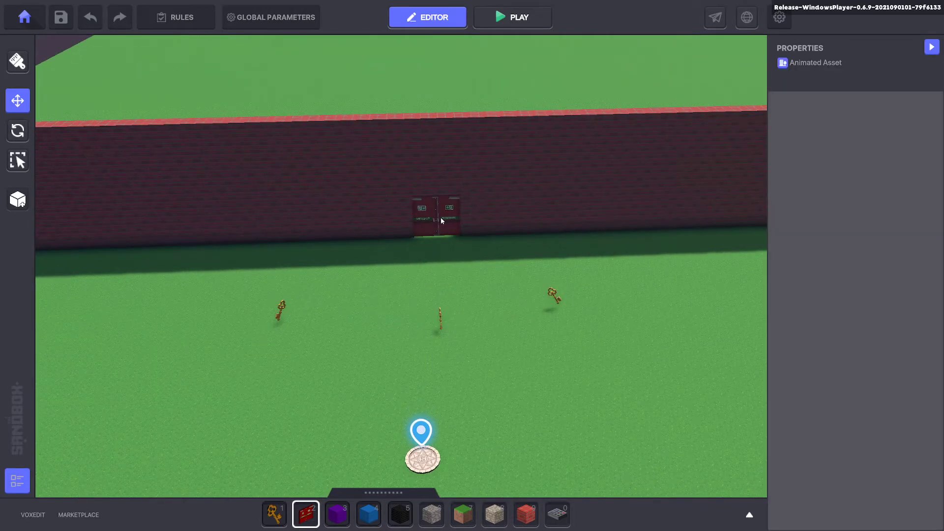
Make the double door require only Key.3, removing Trigger and replacing Interact
left_click(439, 216)
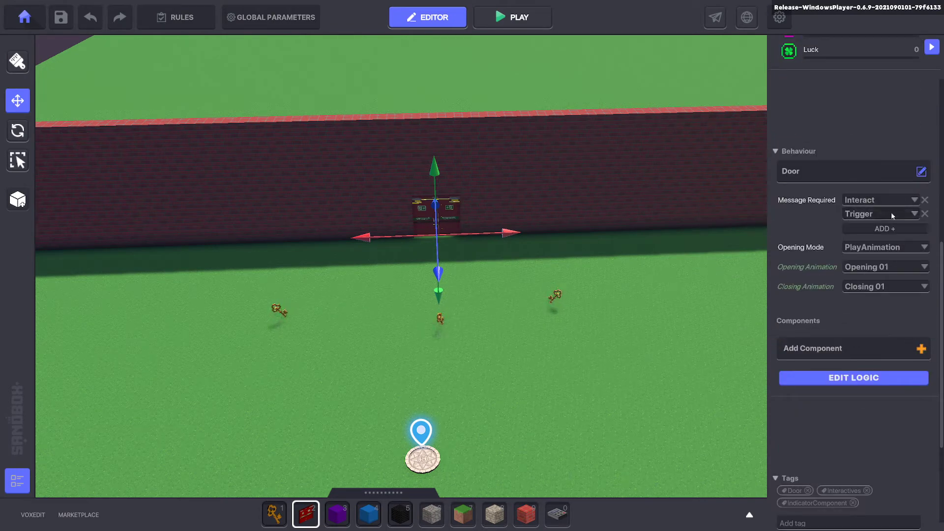
left_click(925, 214)
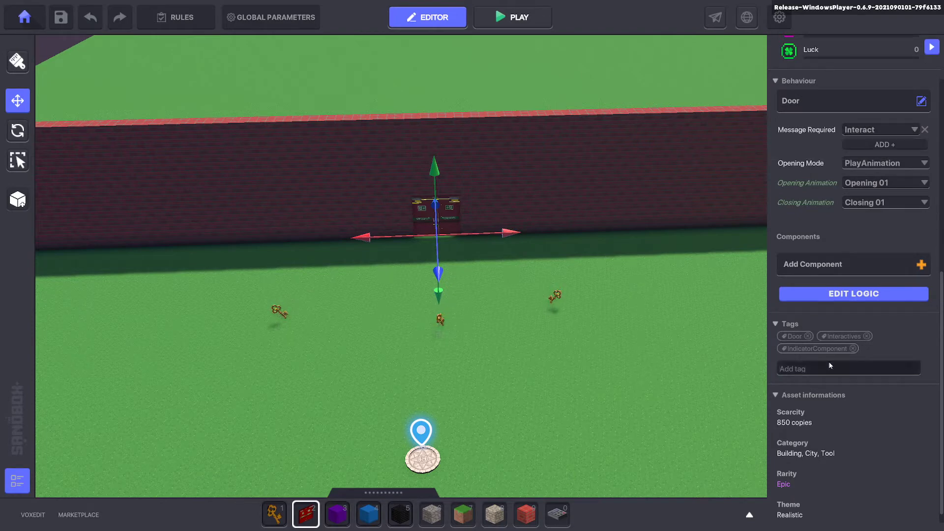
type("Key")
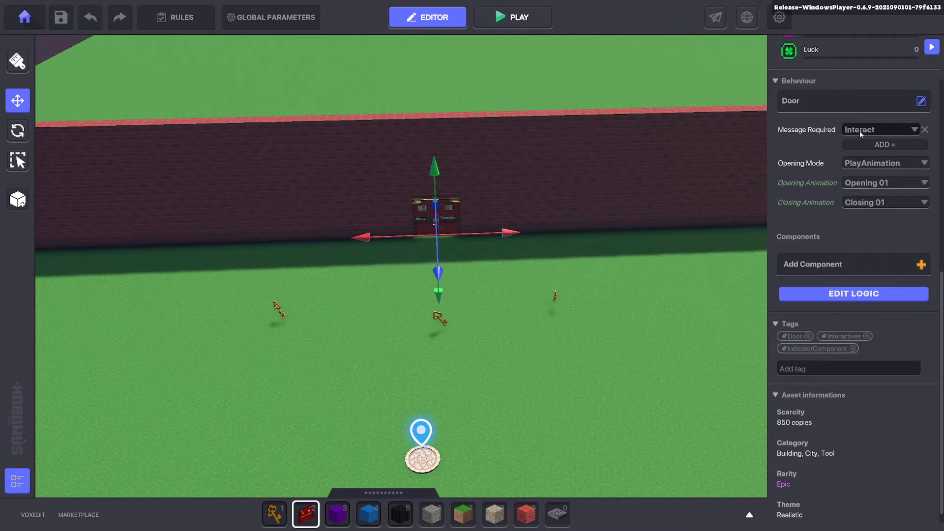
left_click(880, 130)
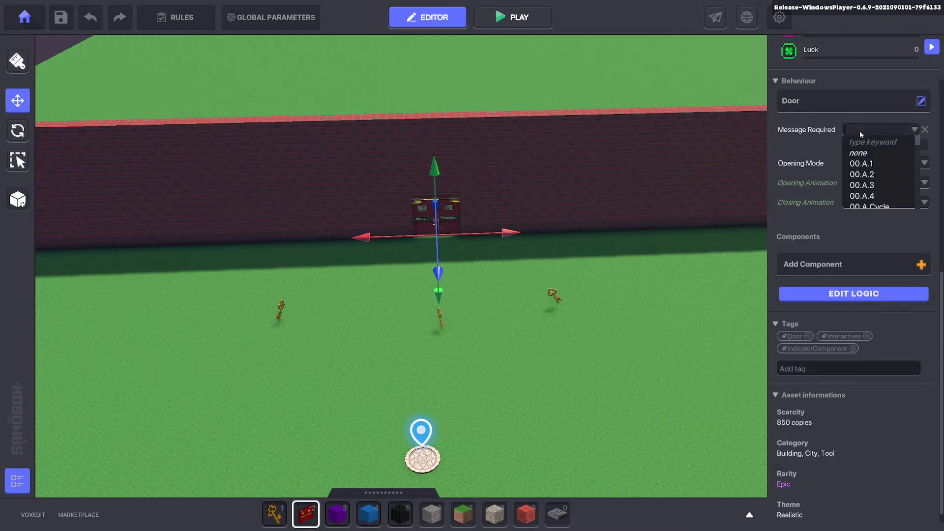
type("Key.3")
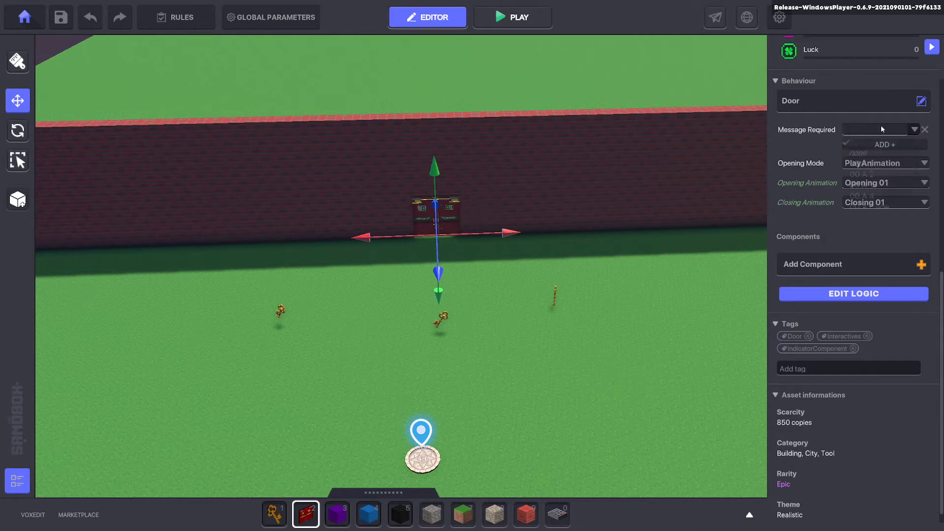
left_click(873, 145)
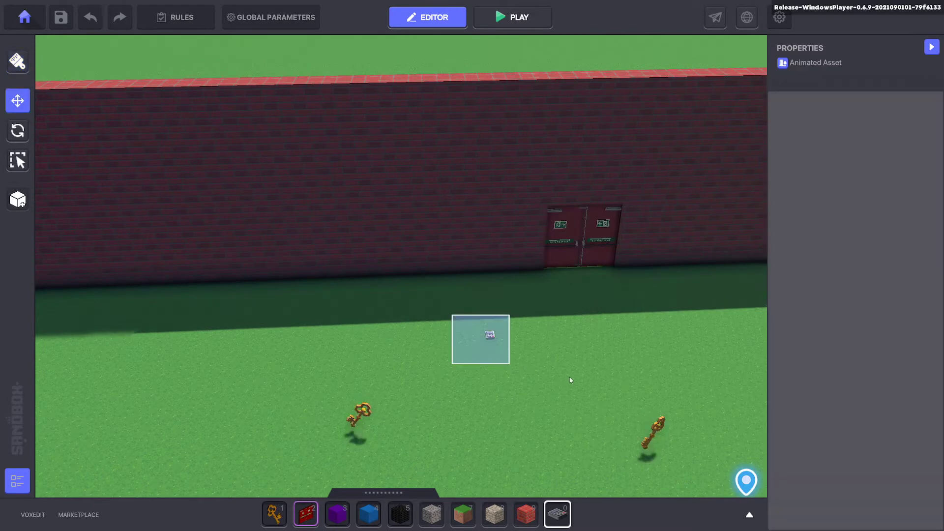
Make the grass device a Message Broadcaster with a Toggle Behaviour component
left_click(480, 339)
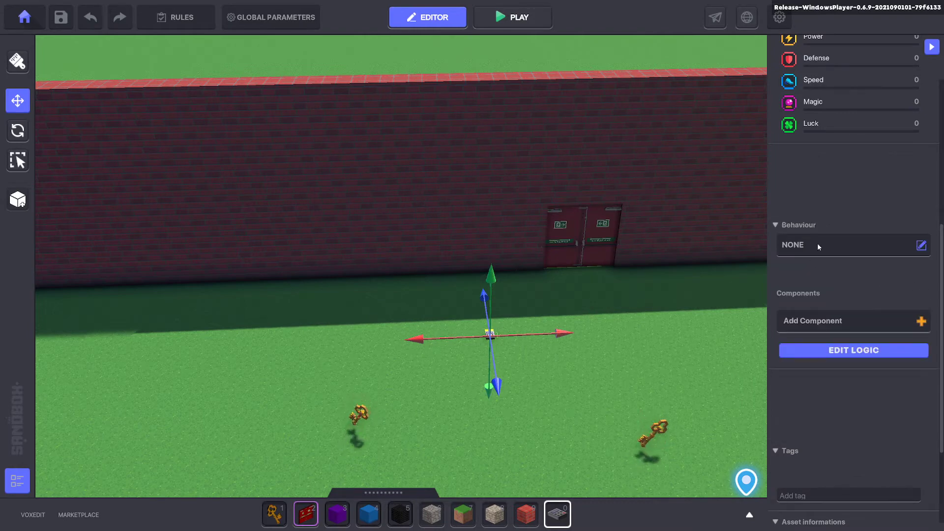
left_click(921, 245)
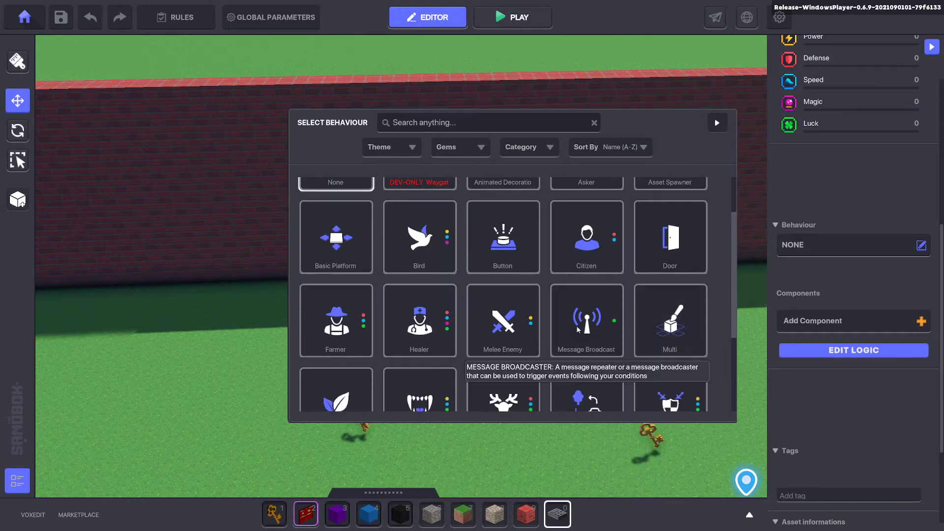
left_click(585, 320)
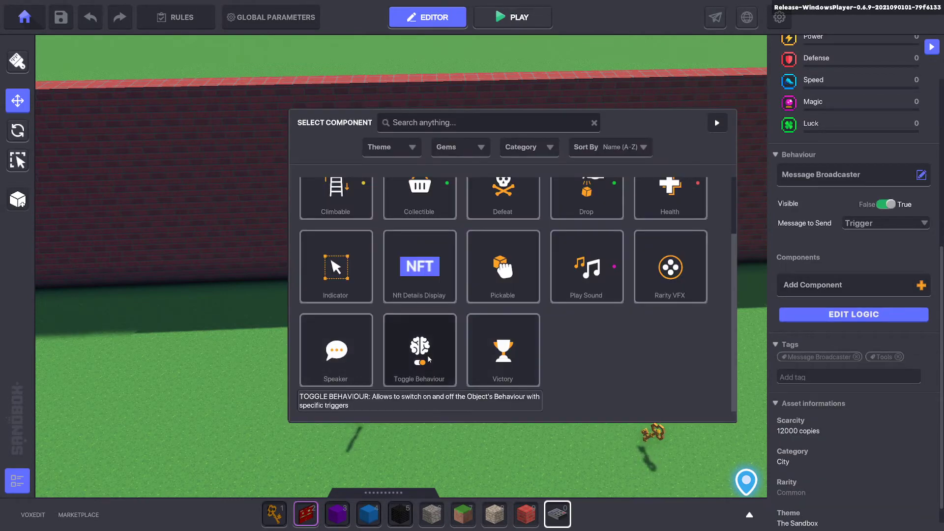
left_click(419, 349)
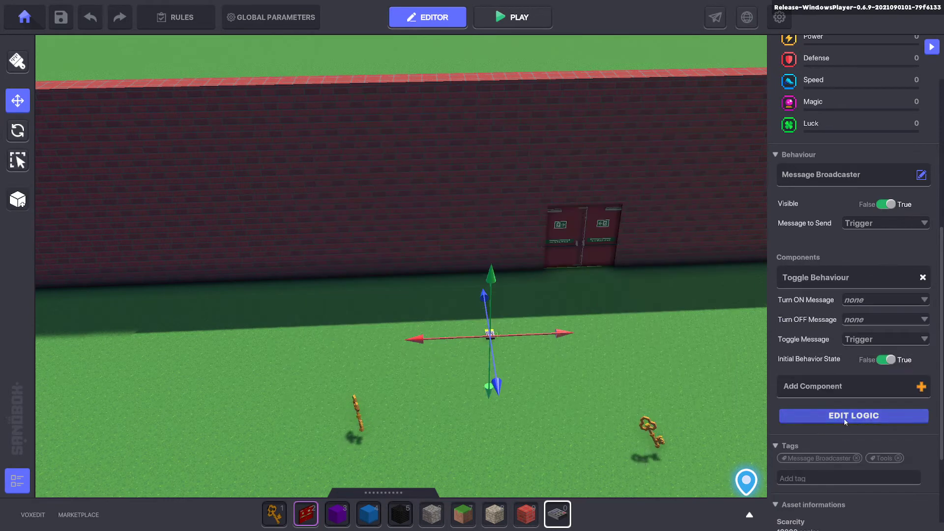
left_click(853, 415)
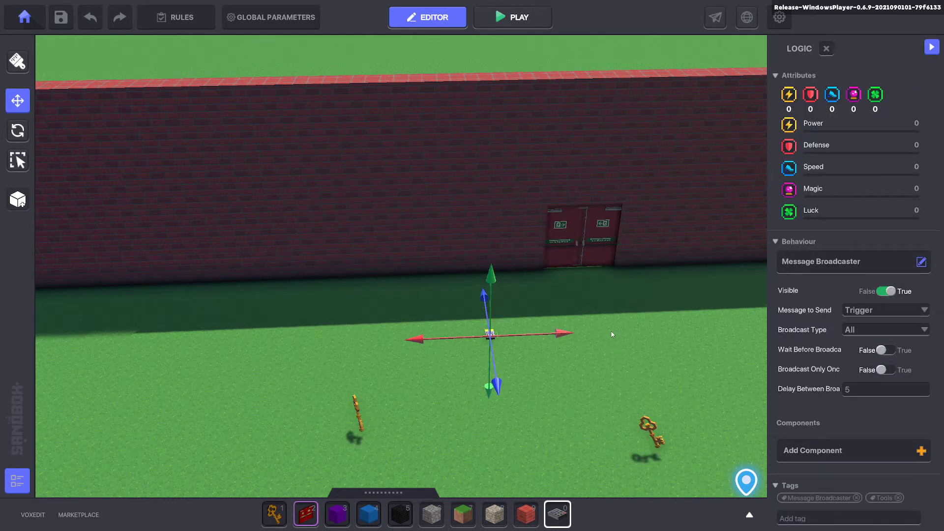
left_click(853, 449)
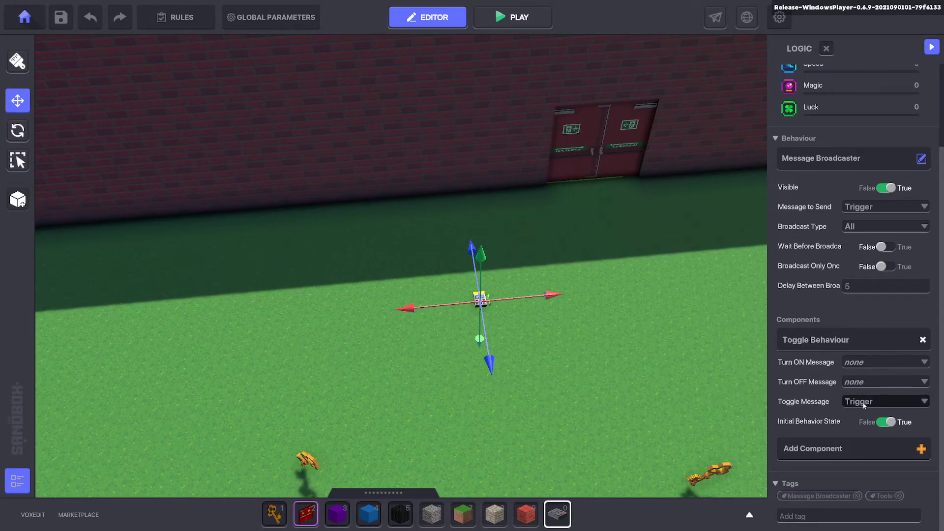
Clear the toggle message and have the broadcaster wait for Key before broadcasting
left_click(885, 402)
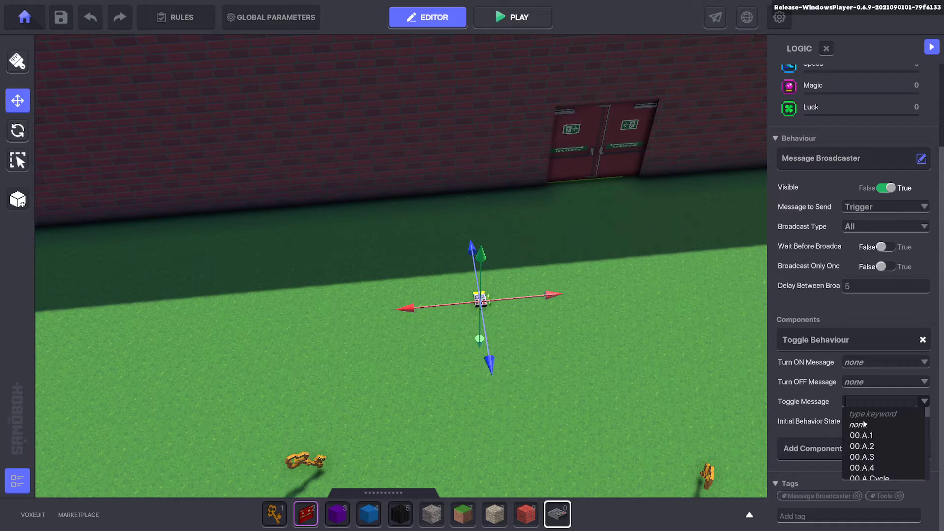
mouse_move(817, 257)
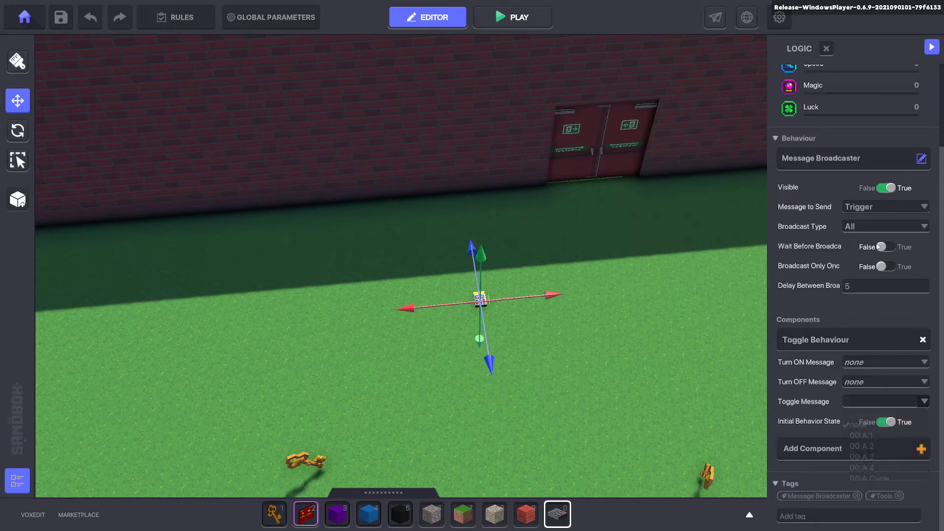
left_click(887, 246)
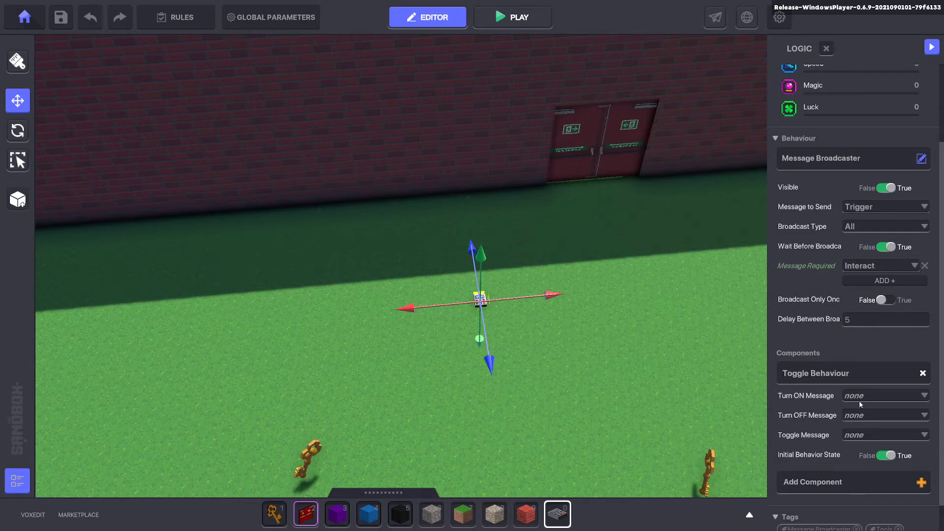
scroll("down", 3)
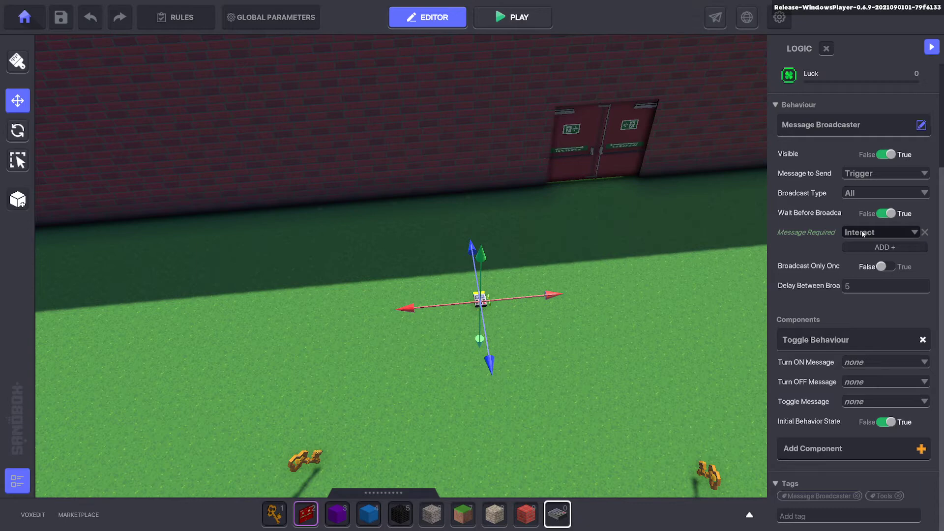
left_click(880, 232)
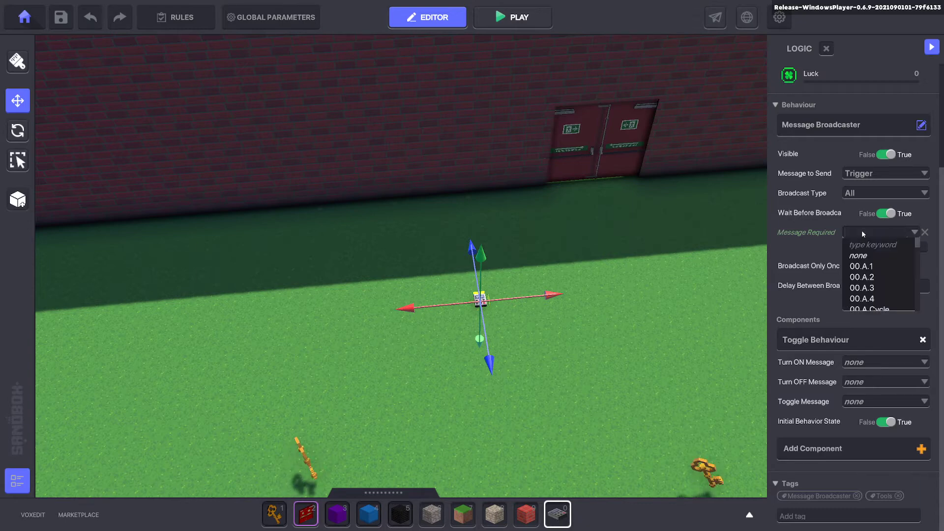
type("Key")
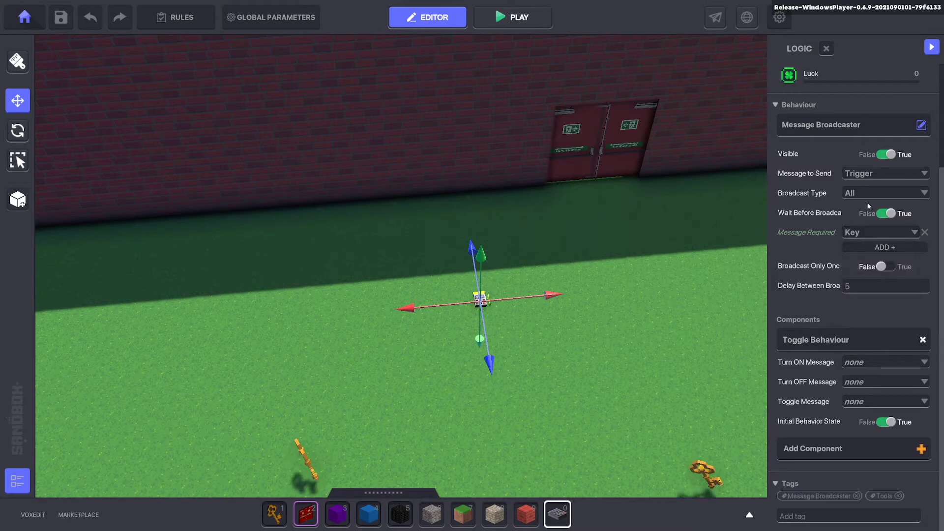
Broadcast Key.1 to everyone in range
left_click(886, 193)
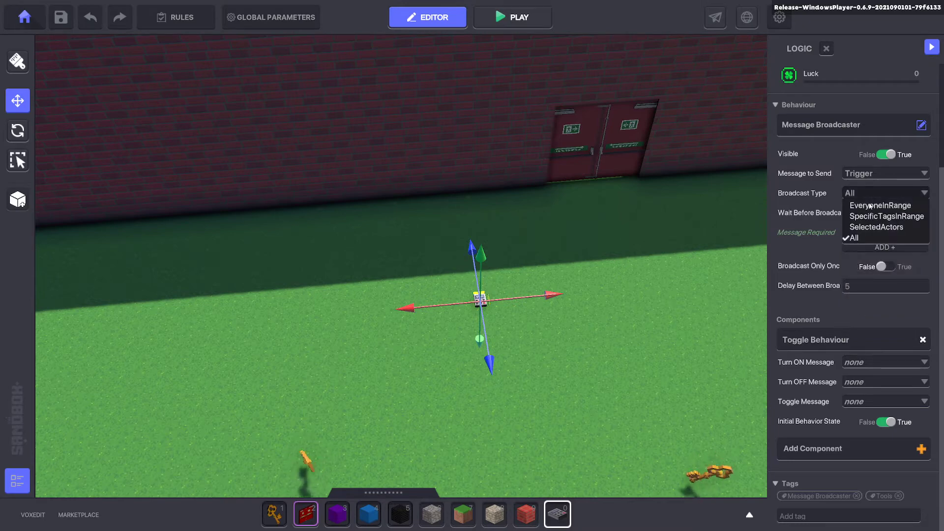
left_click(881, 206)
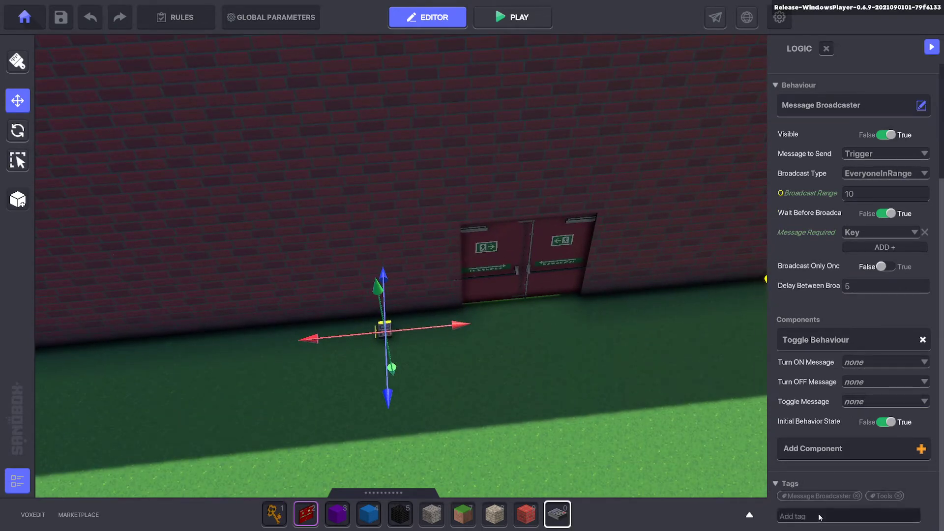
type("Key.")
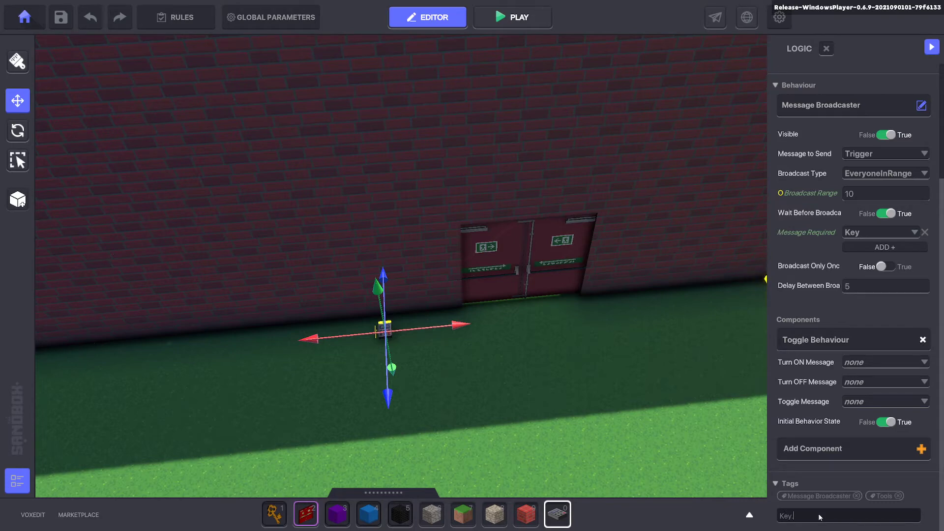
type("1")
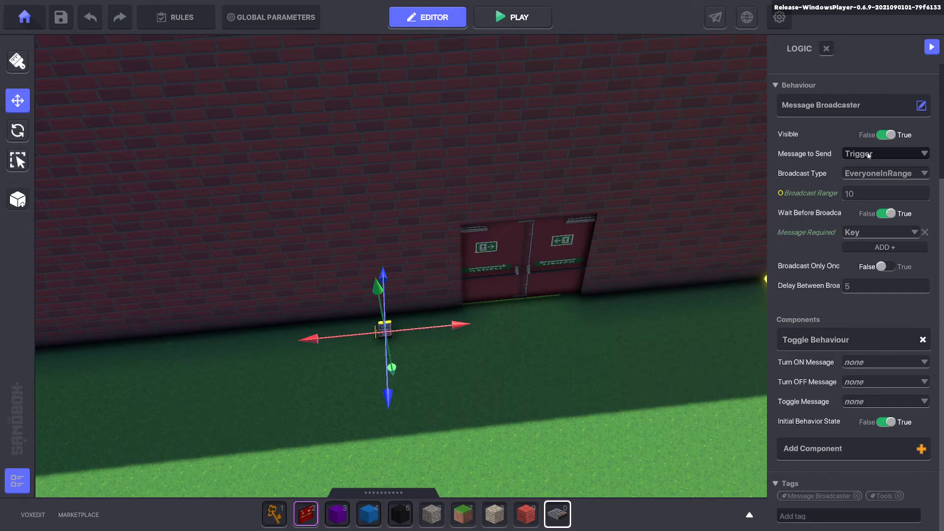
left_click(883, 153)
type("Key.1")
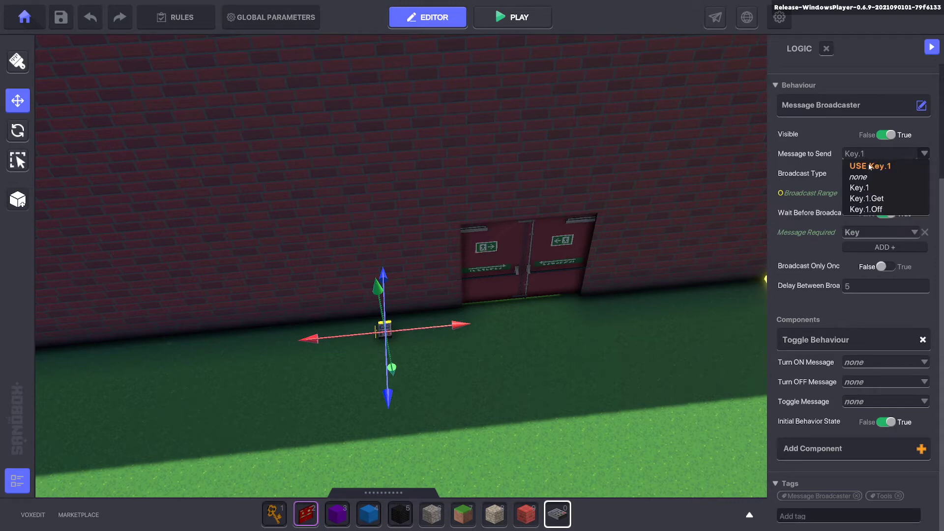
left_click(880, 153)
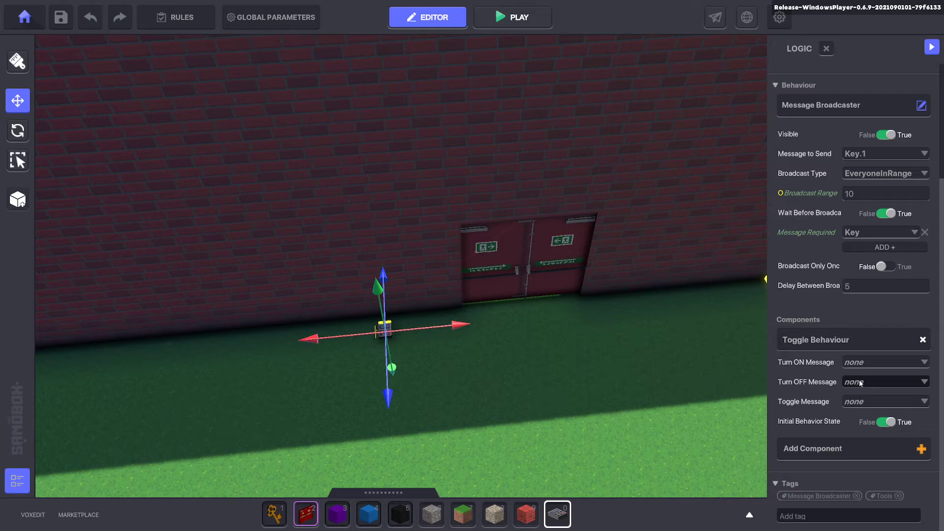
Set the Toggle Behaviour to turn off on Key.1.Off
left_click(883, 382)
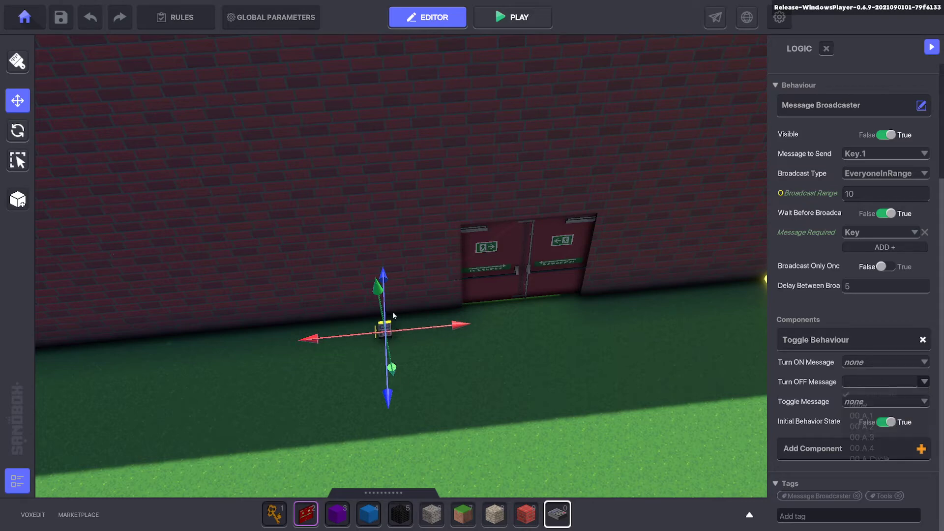
left_click(863, 382)
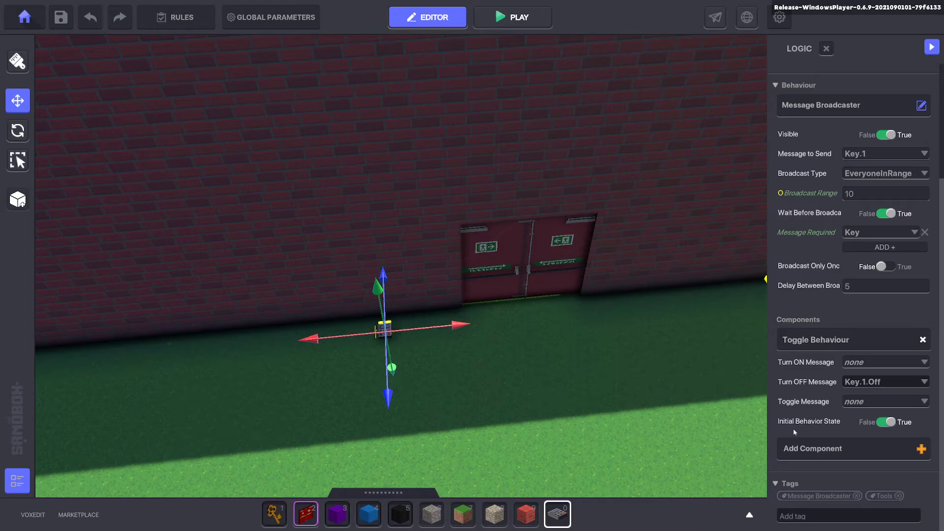
mouse_move(807, 232)
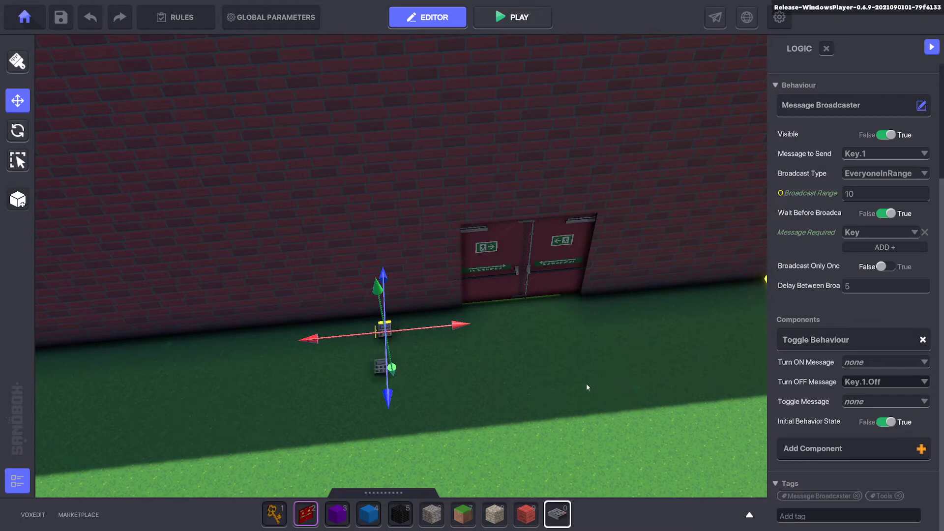
mouse_move(431, 383)
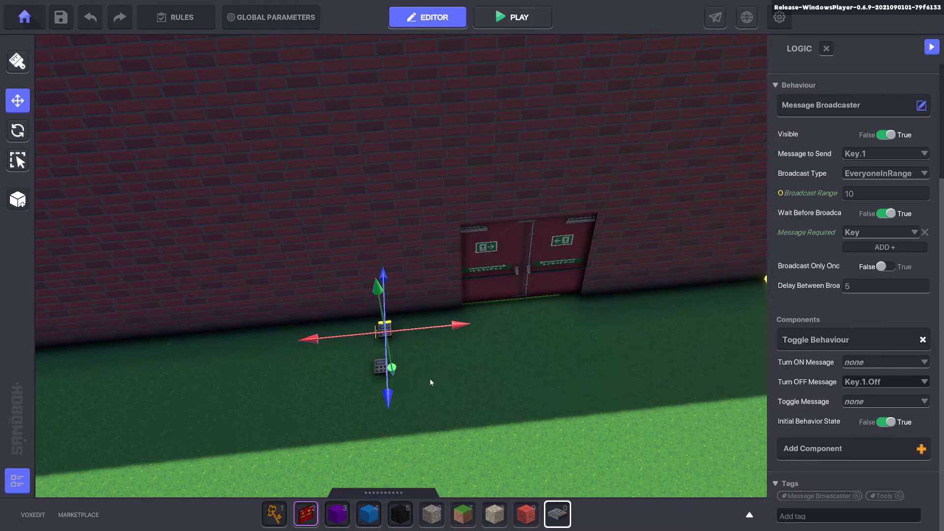
mouse_move(430, 392)
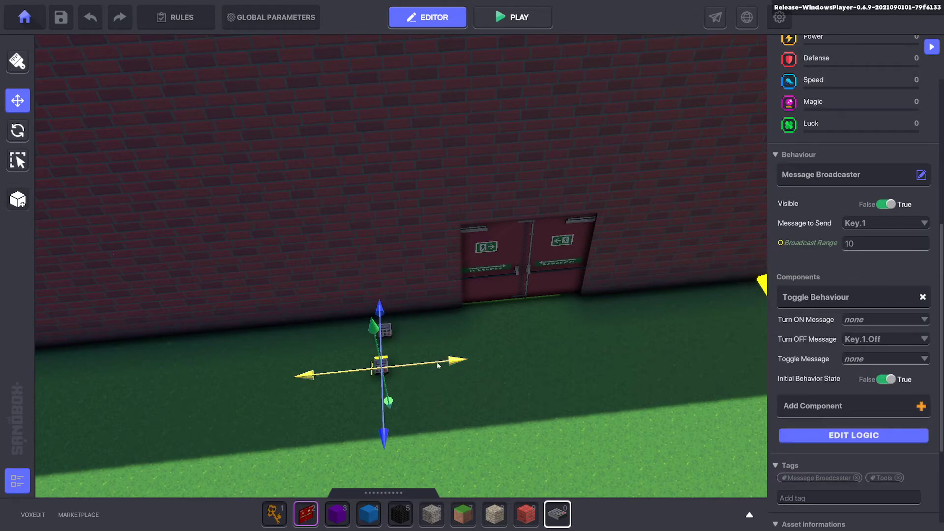
Position the second broadcaster beside the first, turning on with Key.1 and sending Key.2
left_click_drag(380, 361, 422, 325)
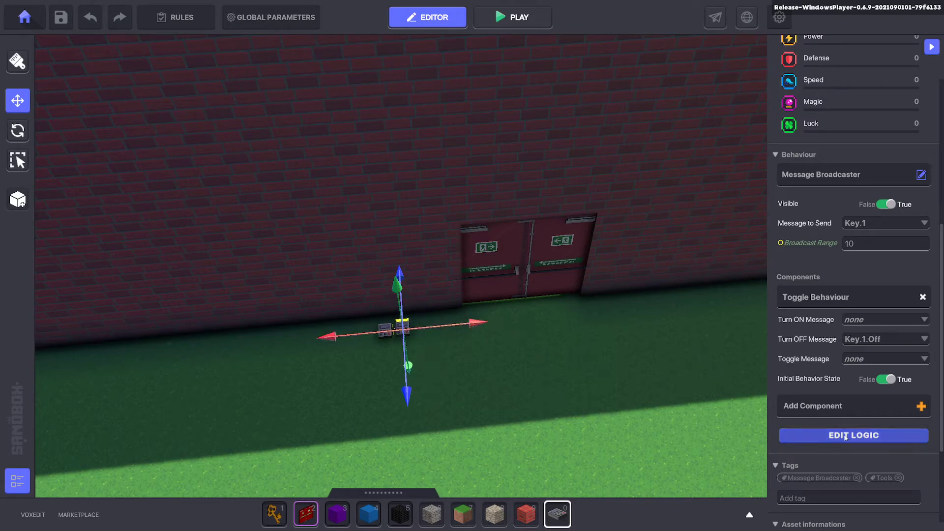
left_click(853, 436)
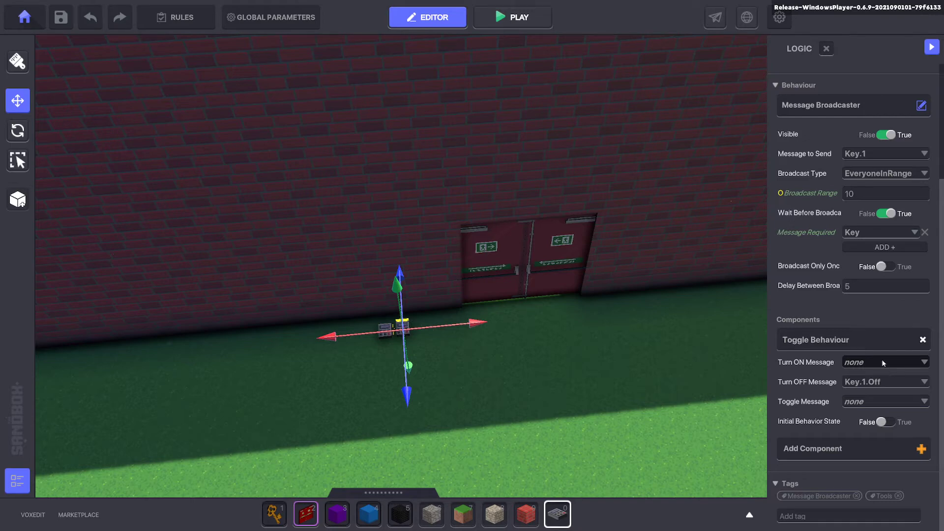
left_click(884, 362)
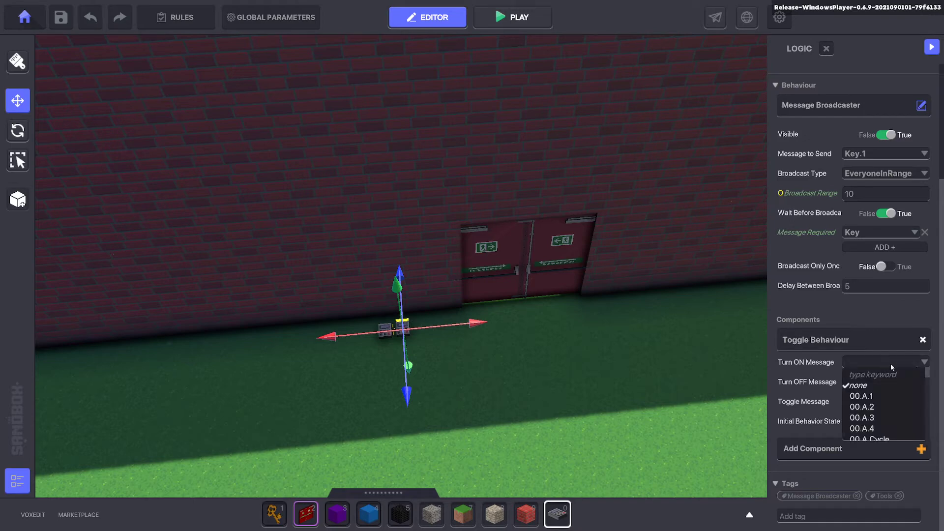
type("Key.1")
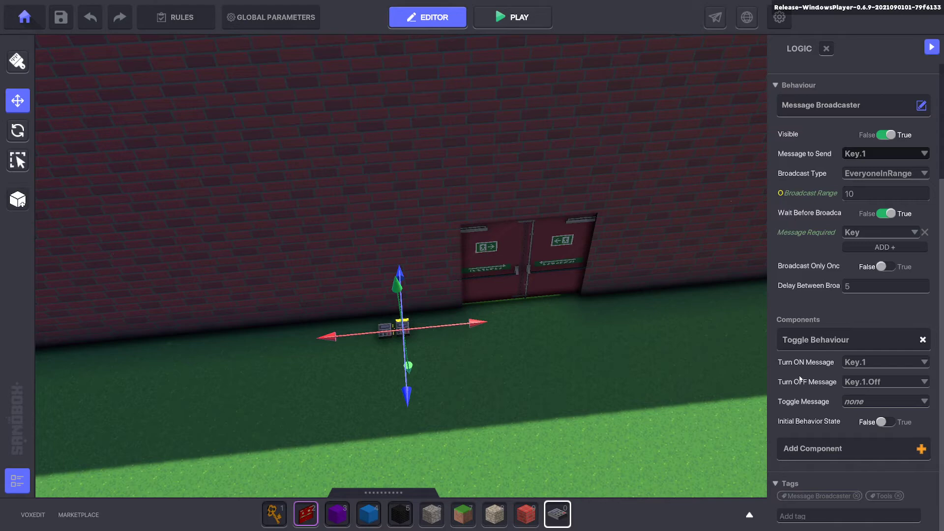
mouse_move(800, 413)
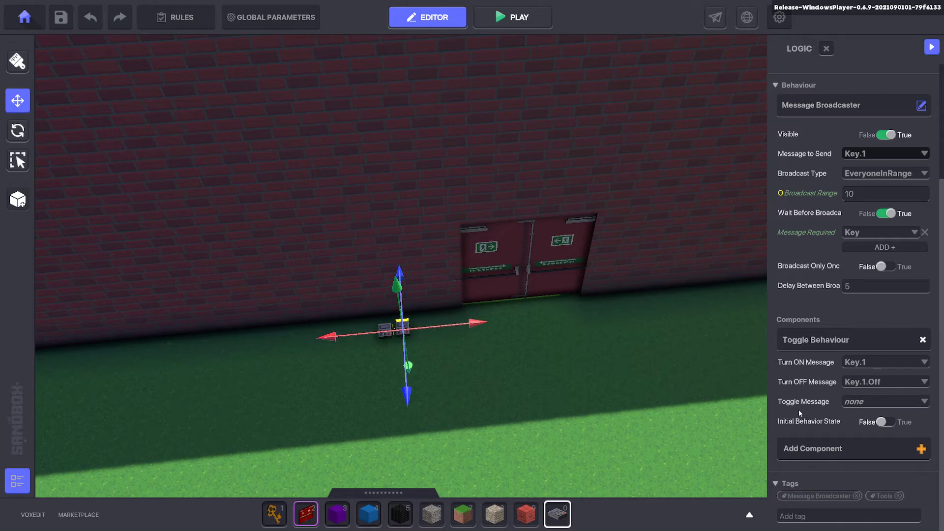
left_click(884, 153)
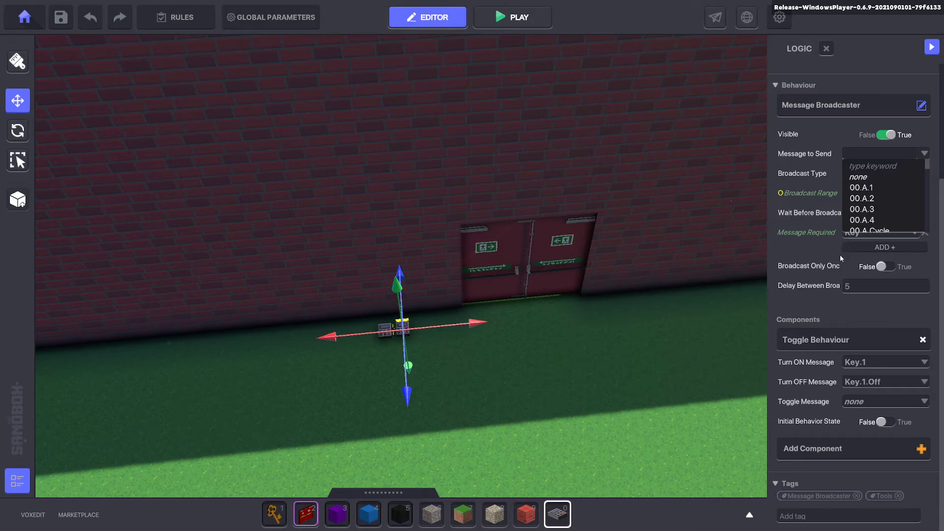
type("Key.2")
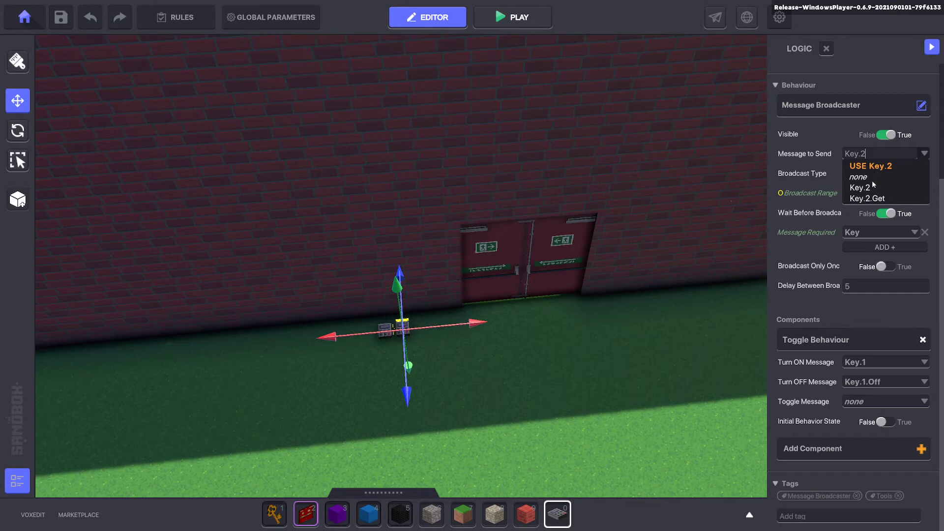
mouse_move(555, 331)
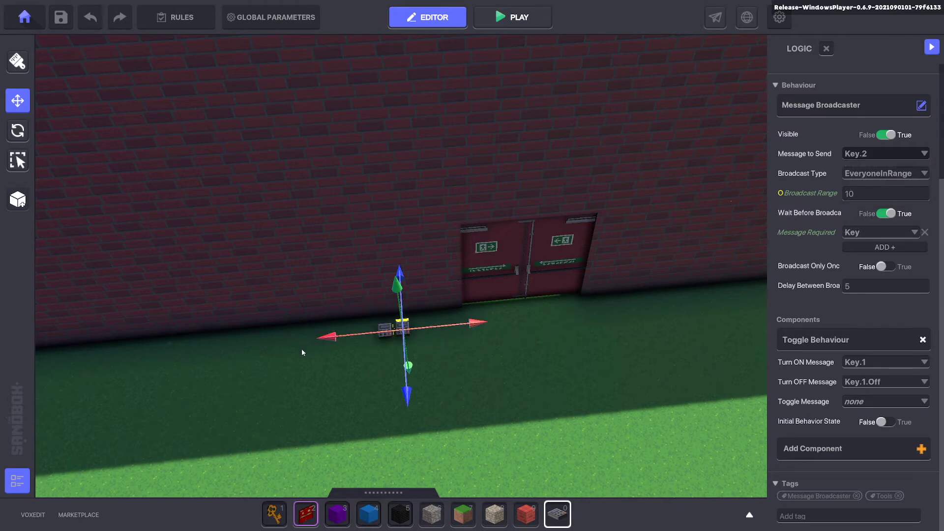
mouse_move(543, 350)
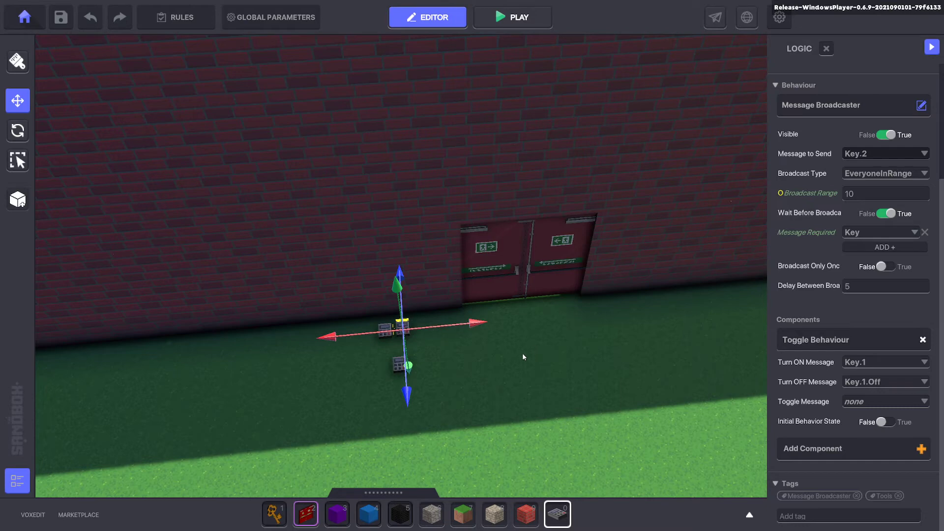
mouse_move(442, 363)
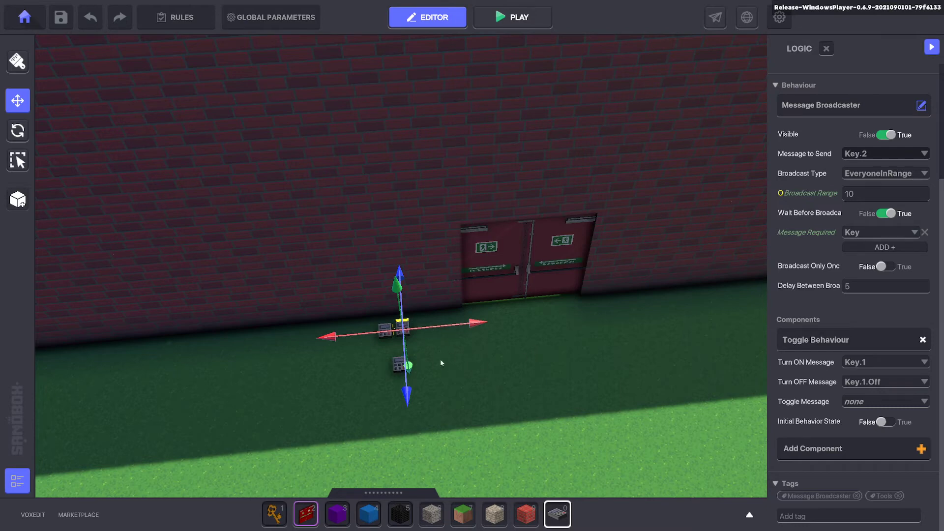
mouse_move(463, 373)
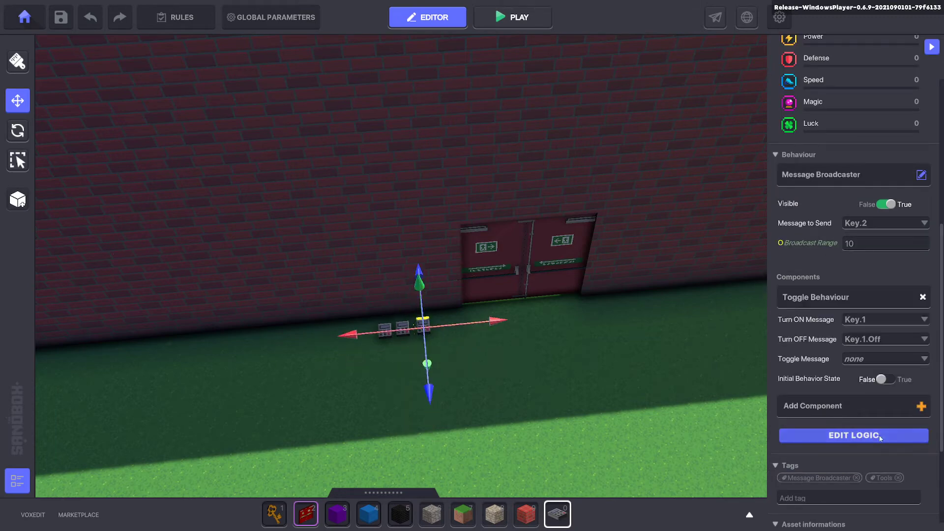
Set the rightmost switch's turn-on message to Key.2 and adjust the message it sends
left_click(852, 436)
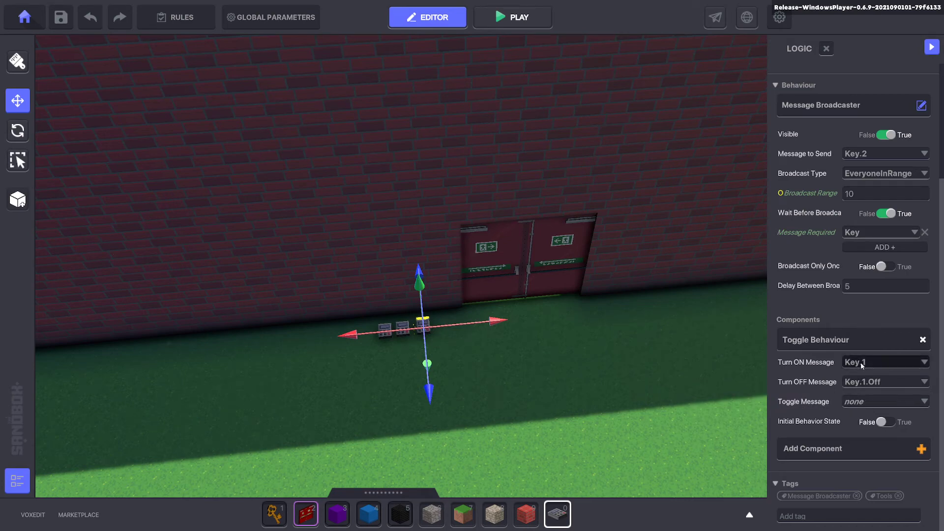
left_click(885, 361)
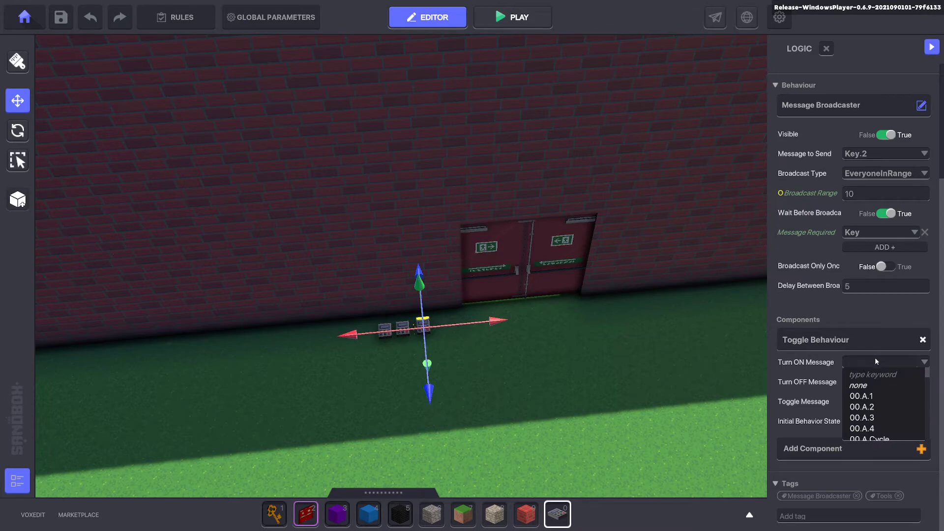
type("Key.1")
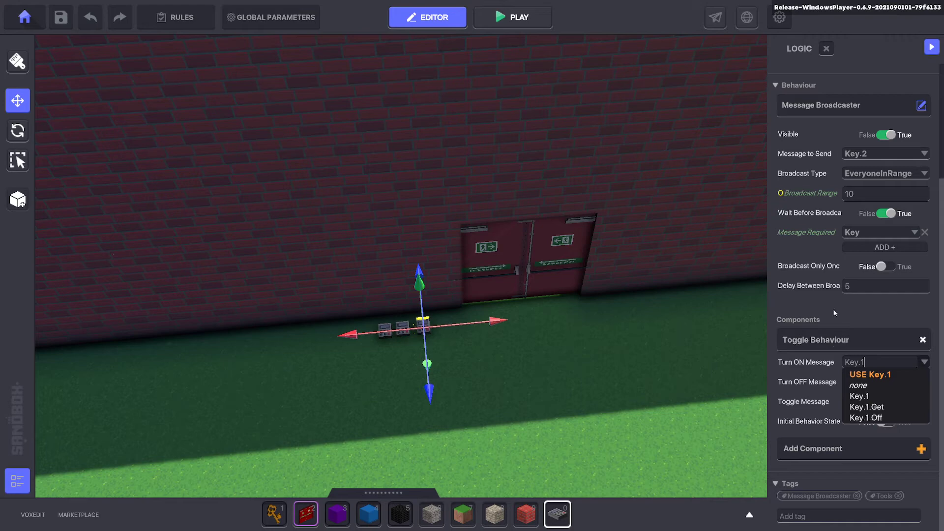
mouse_move(901, 322)
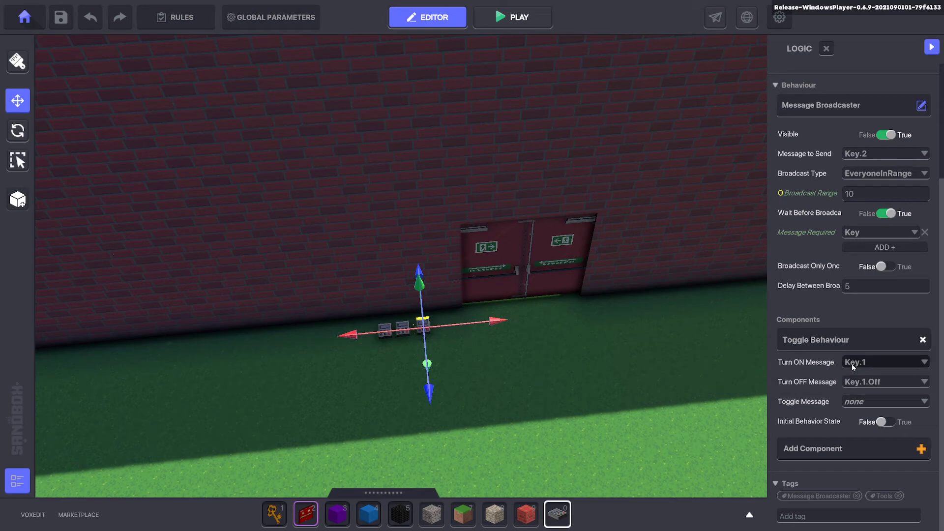
left_click(886, 362)
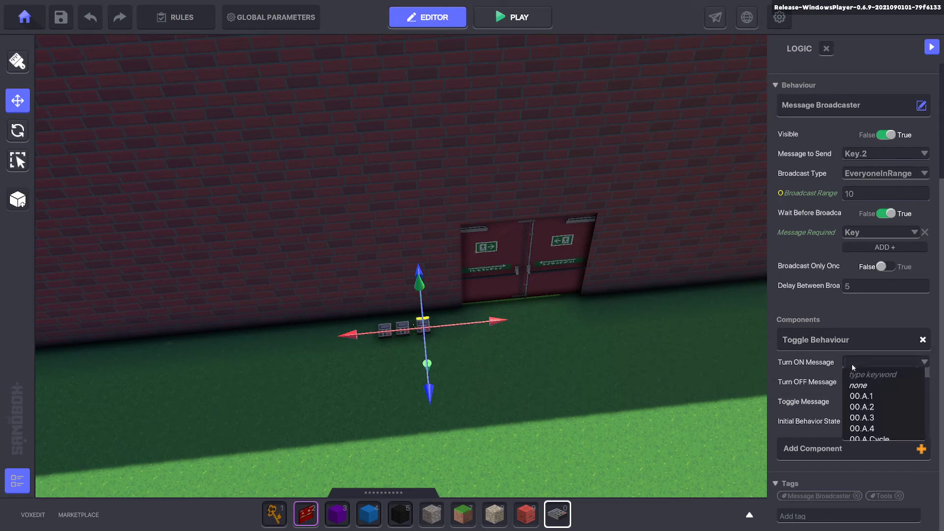
type("Key.2")
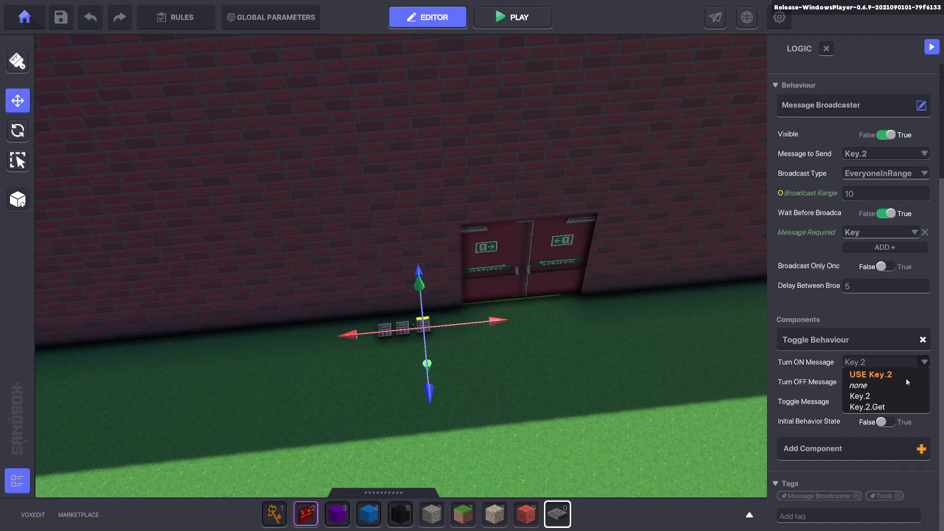
mouse_move(875, 380)
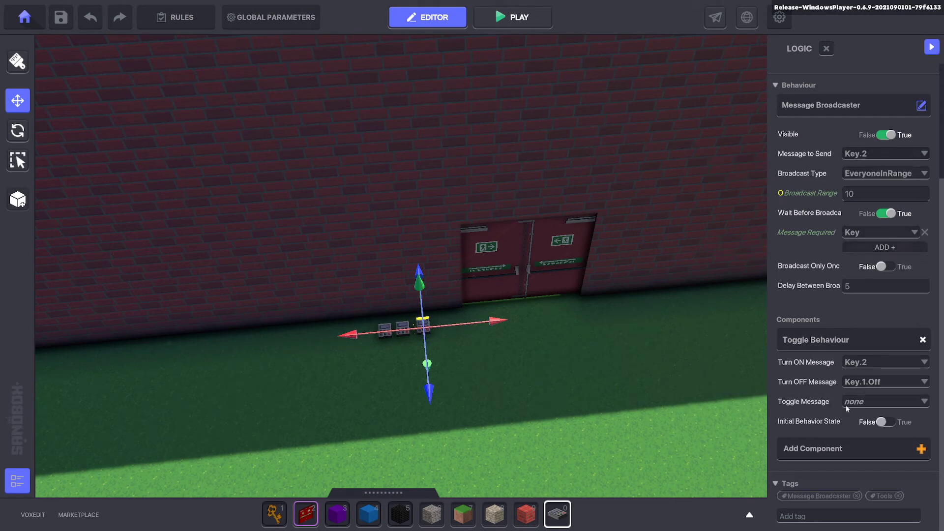
type("Key.")
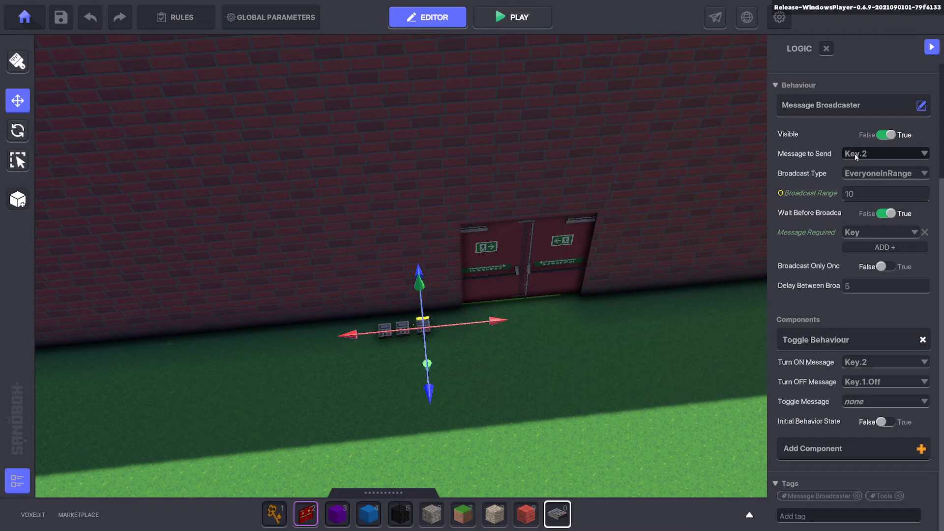
left_click(885, 153)
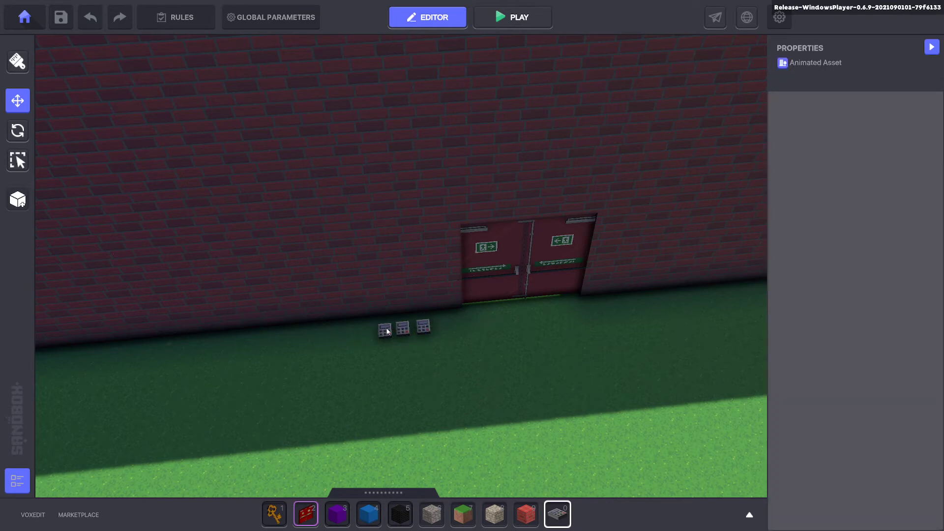
Select the middle NumPad switch and start adding a new component to it
left_click(385, 328)
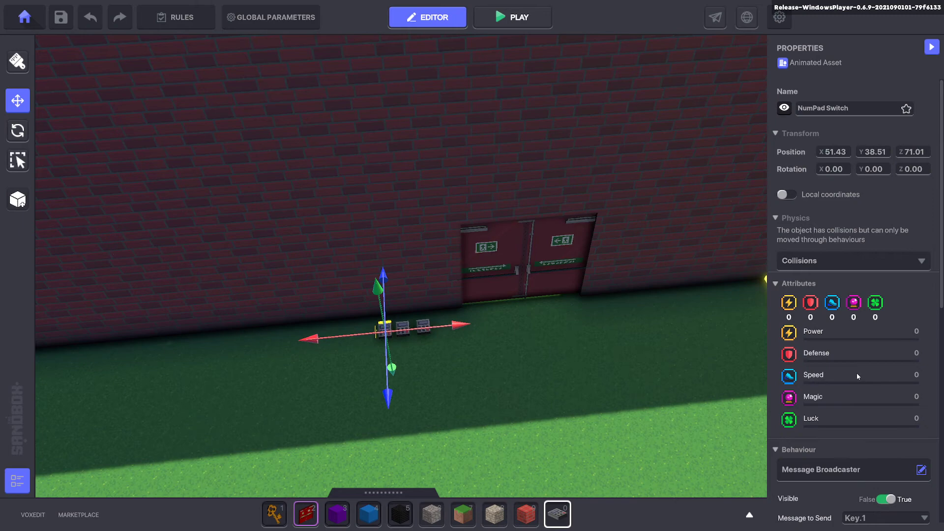
scroll("down", 3)
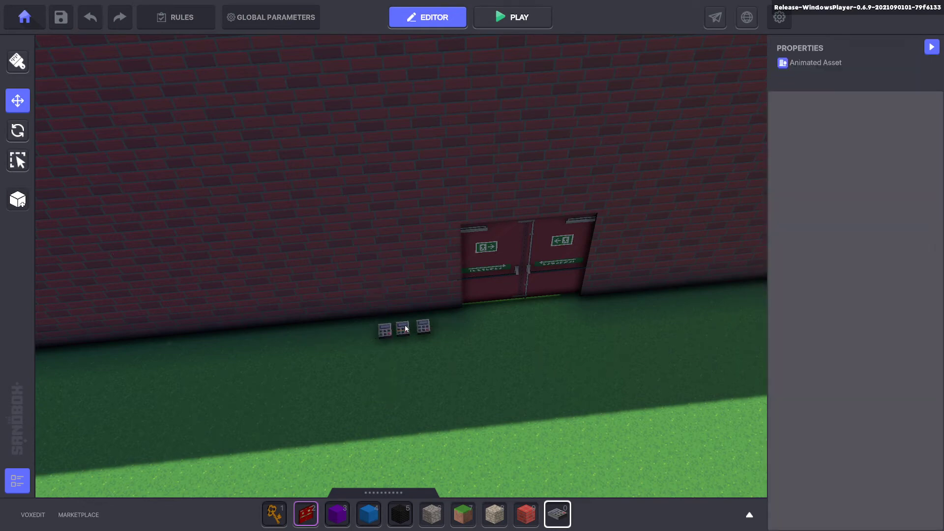
left_click(395, 328)
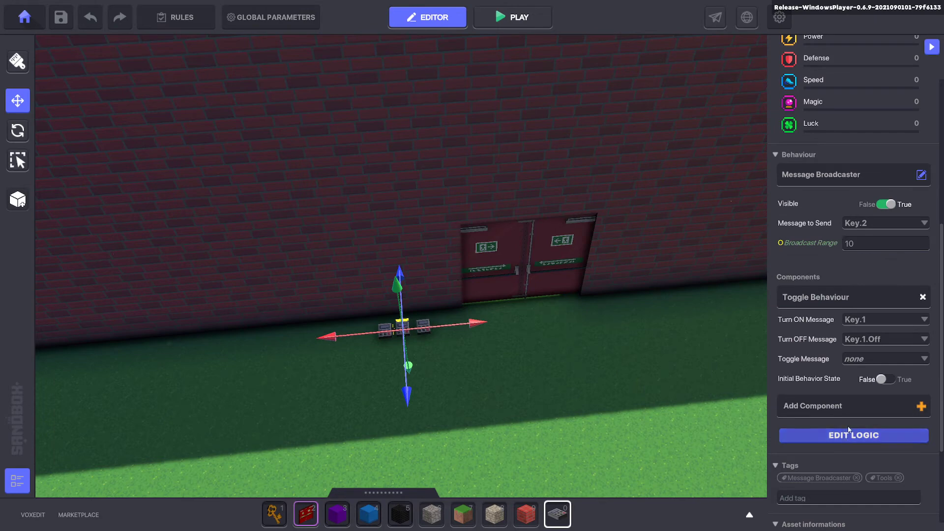
left_click(852, 435)
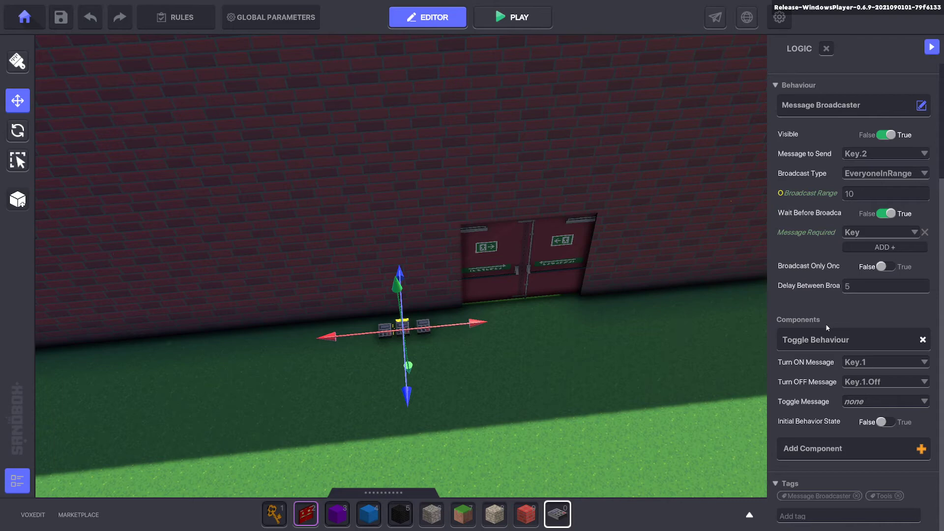
left_click(851, 449)
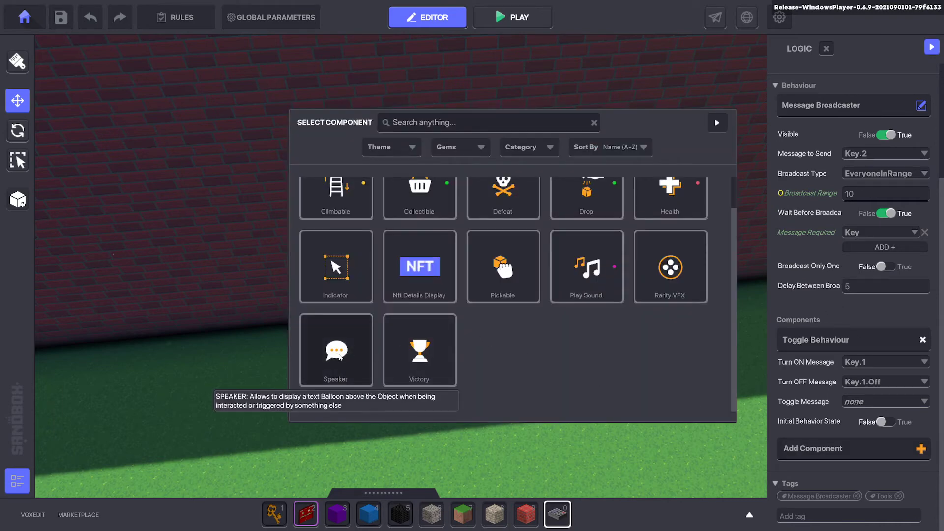
Add a Speaker waiting for Key.1 that sends Key.1.Off when spoken
left_click(336, 350)
type("Key.1")
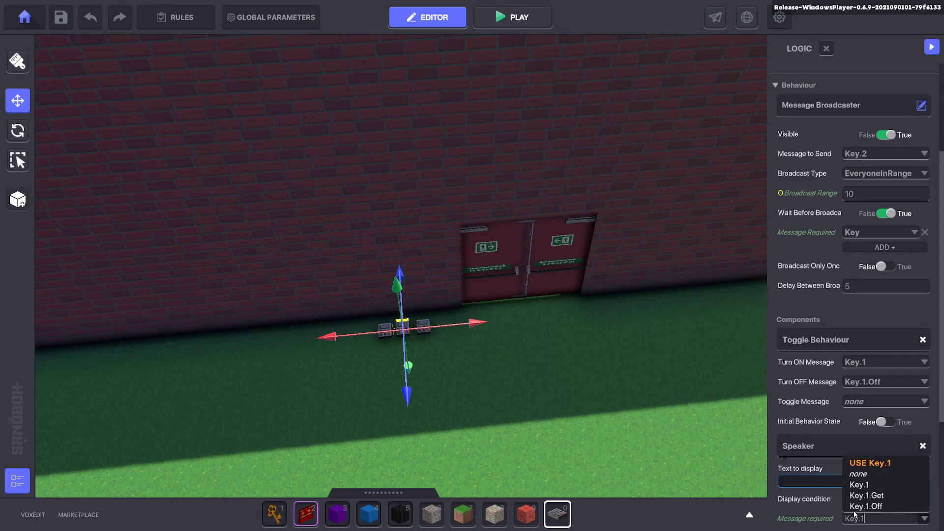
left_click(880, 499)
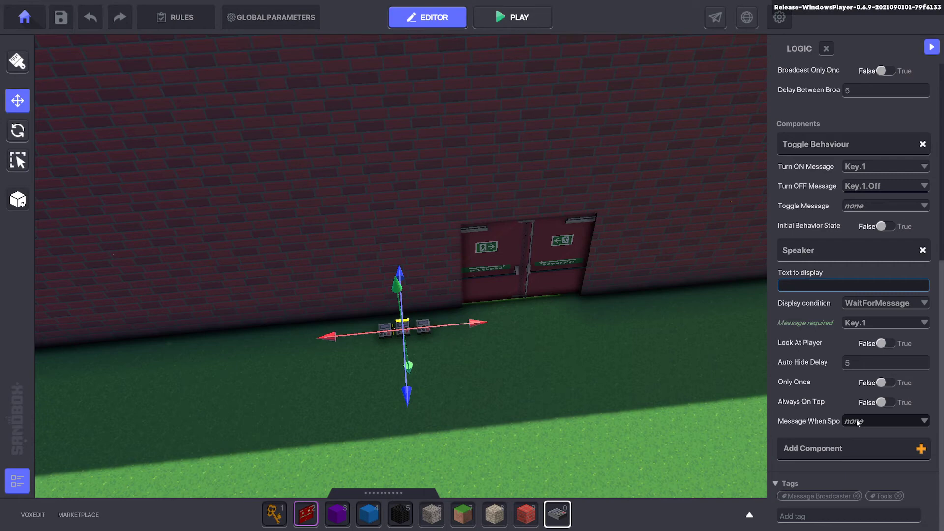
left_click(885, 421)
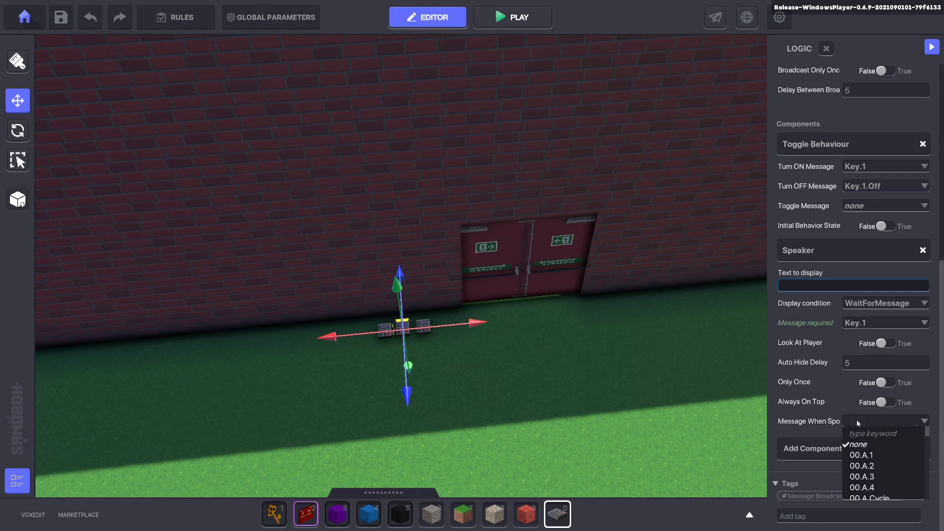
type("Key.1")
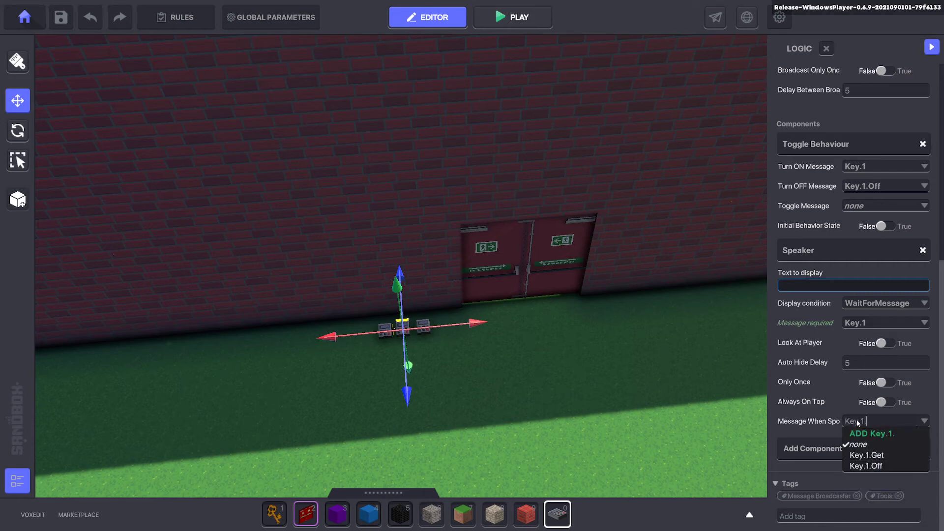
type(".Off")
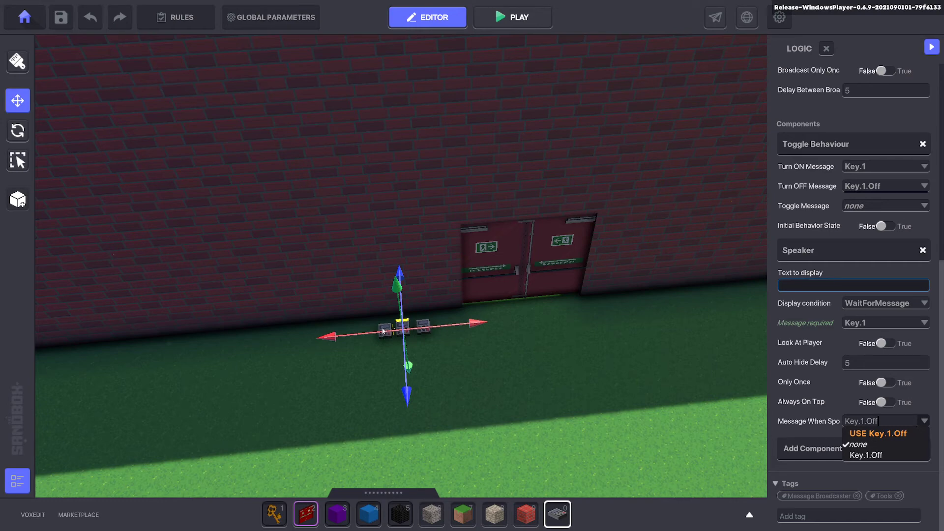
left_click(856, 444)
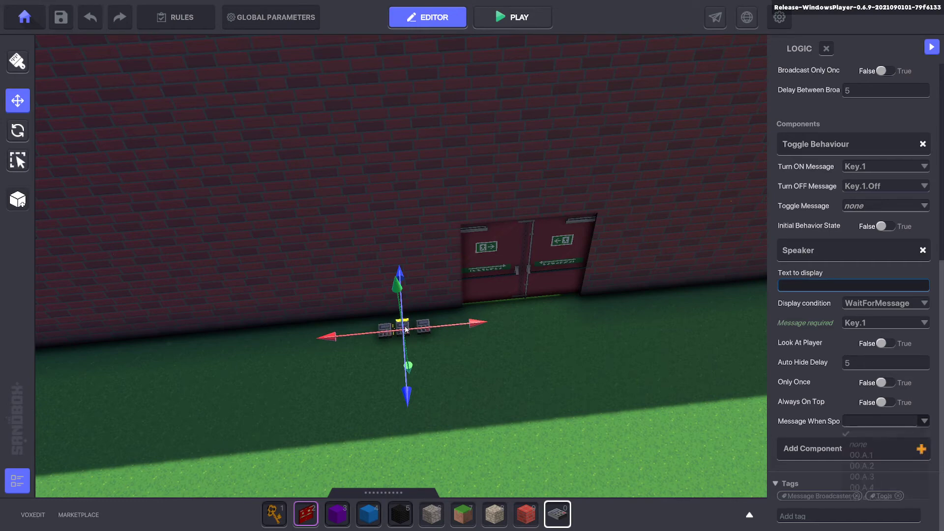
left_click(861, 421)
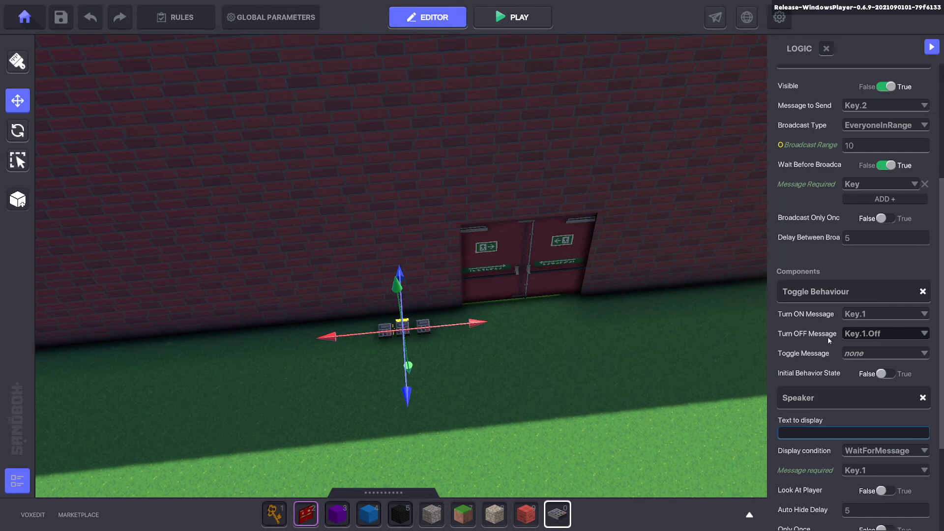
Set the middle switch's Toggle Behaviour turn-off message to Key.2.Off
left_click(885, 333)
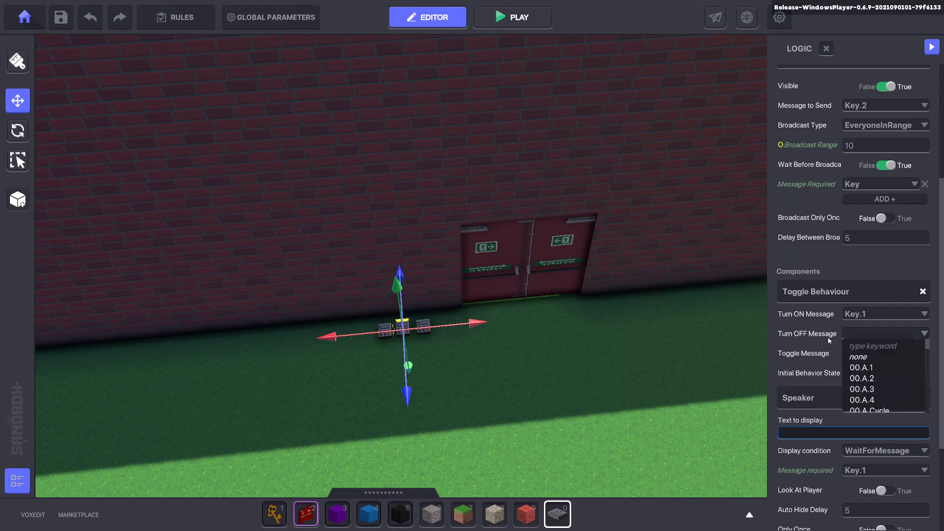
type("Key.3")
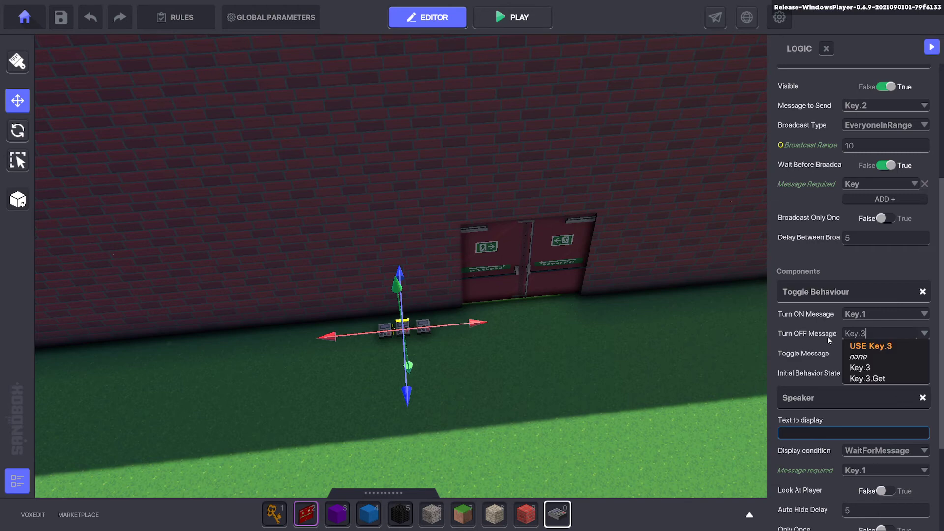
type("Key.2.Off")
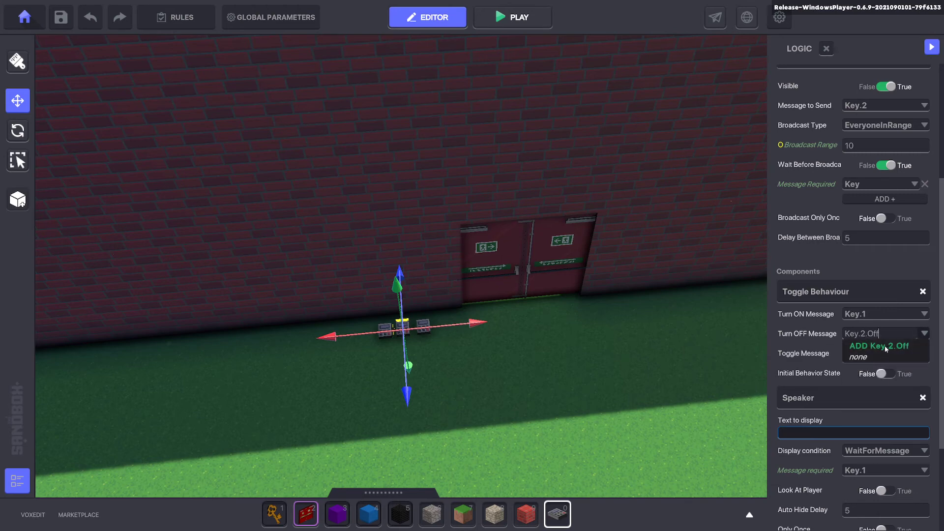
mouse_move(836, 196)
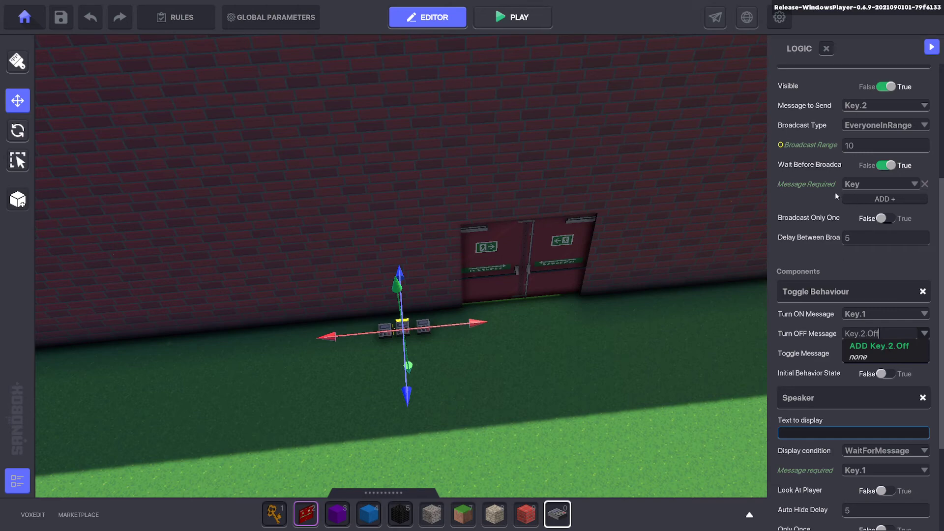
mouse_move(852, 192)
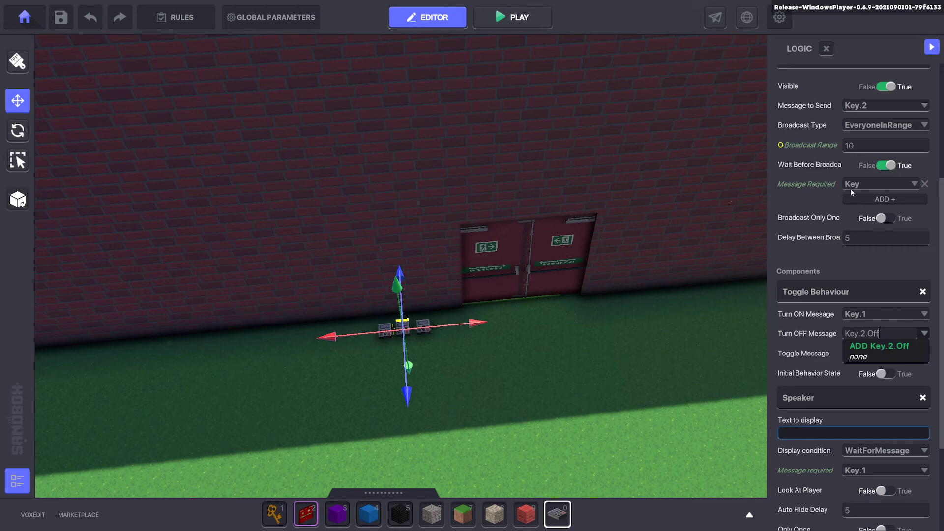
left_click(878, 346)
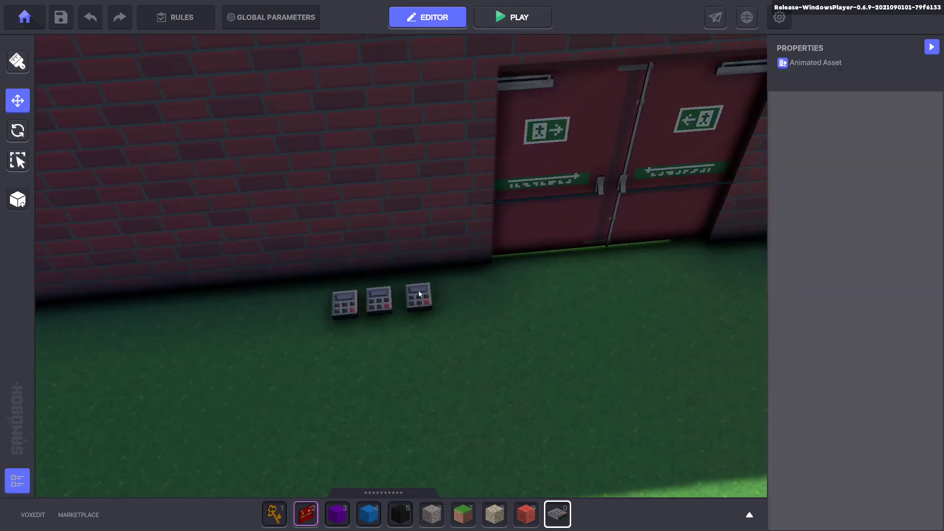
Add a Speaker component to the Key.3 switch with Message required Key.2
left_click(418, 299)
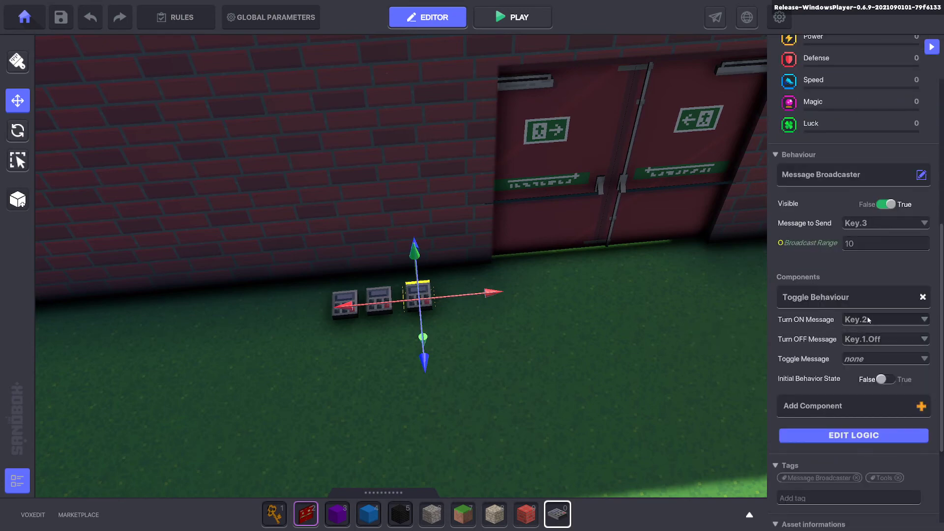
left_click(852, 435)
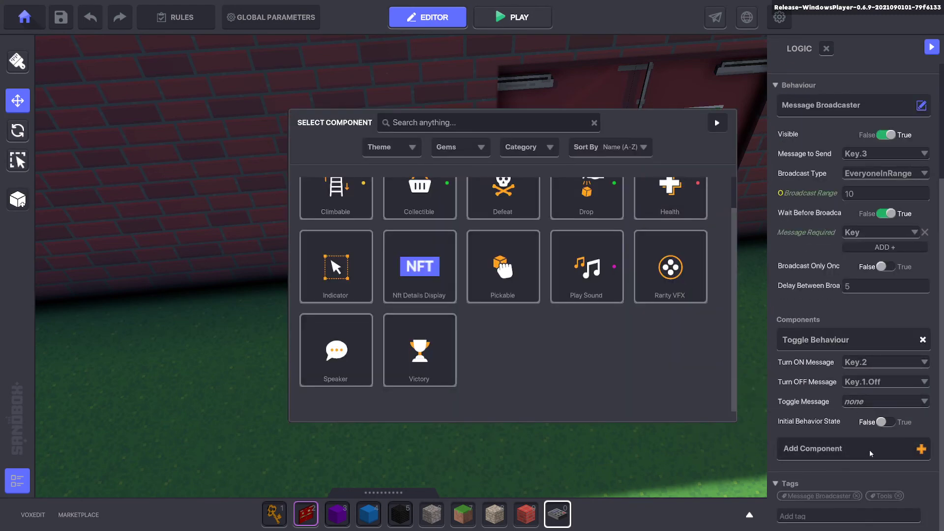
mouse_move(336, 350)
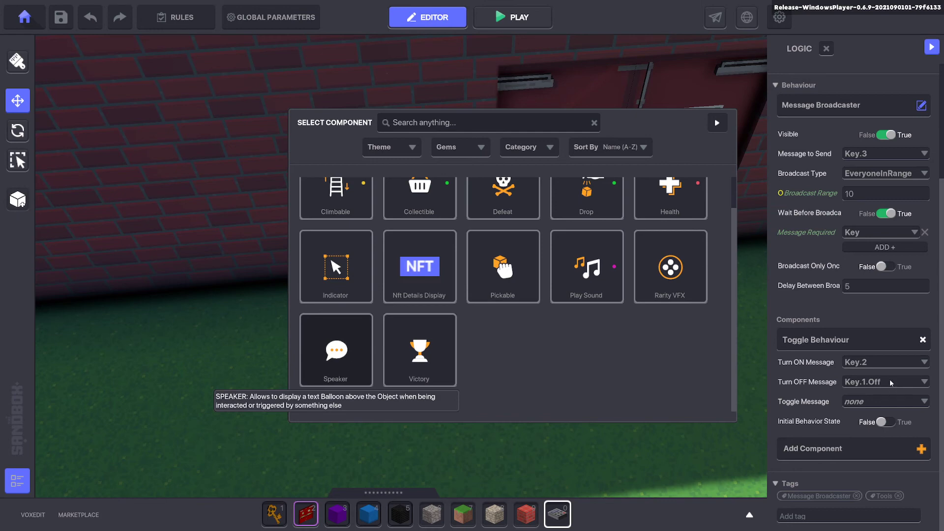
mouse_move(841, 368)
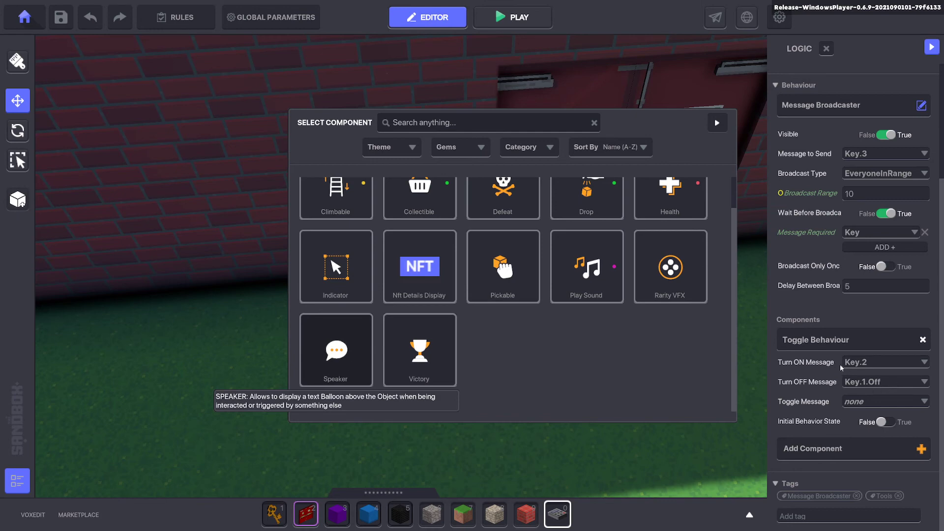
left_click(336, 350)
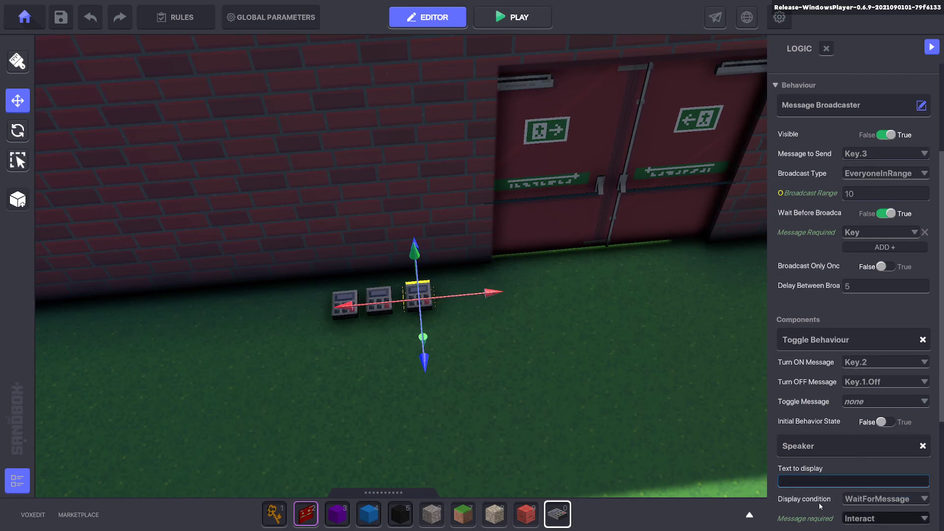
left_click(882, 518)
type("Key.2")
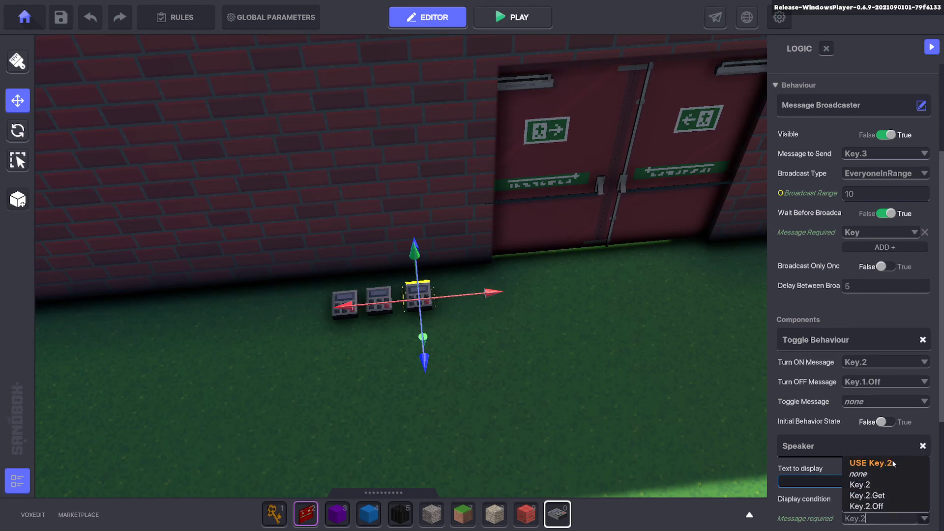
mouse_move(825, 402)
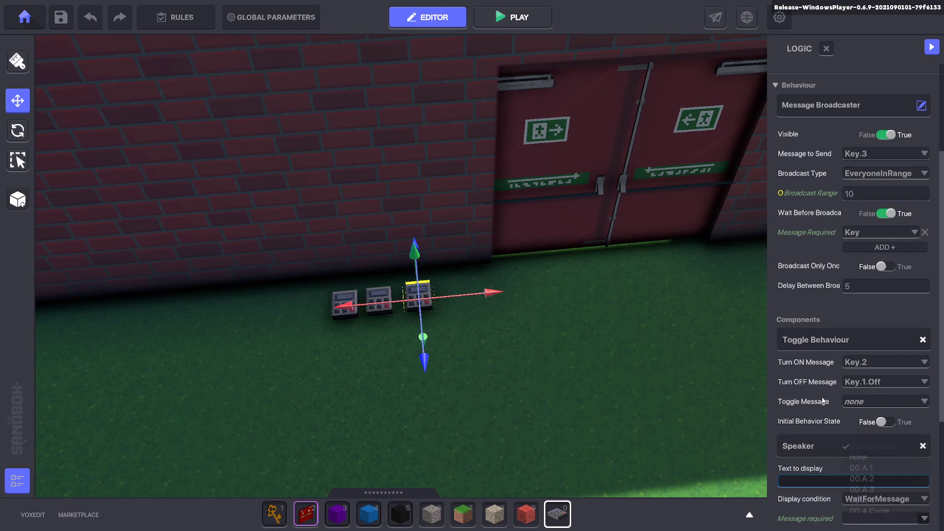
scroll("down", 3)
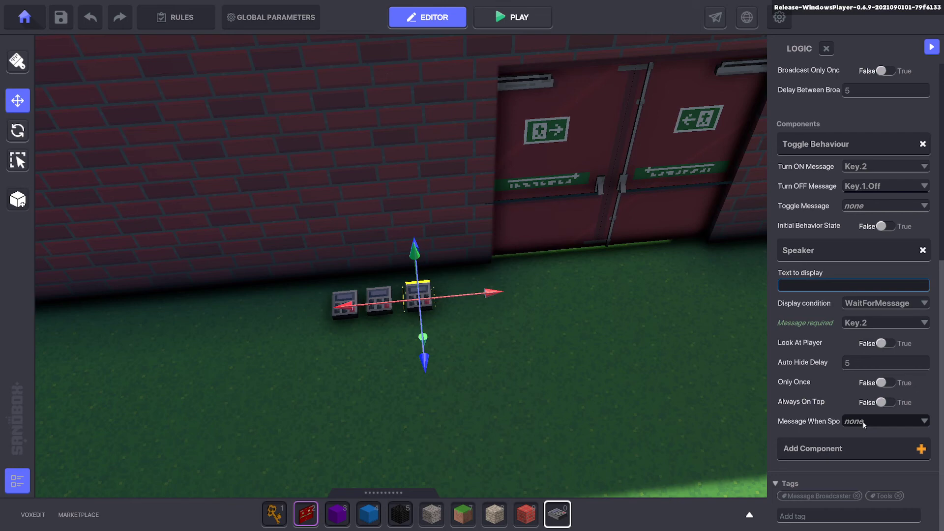
Set the third switch's Speaker Message When Spoken to Key.2.Off
left_click(884, 421)
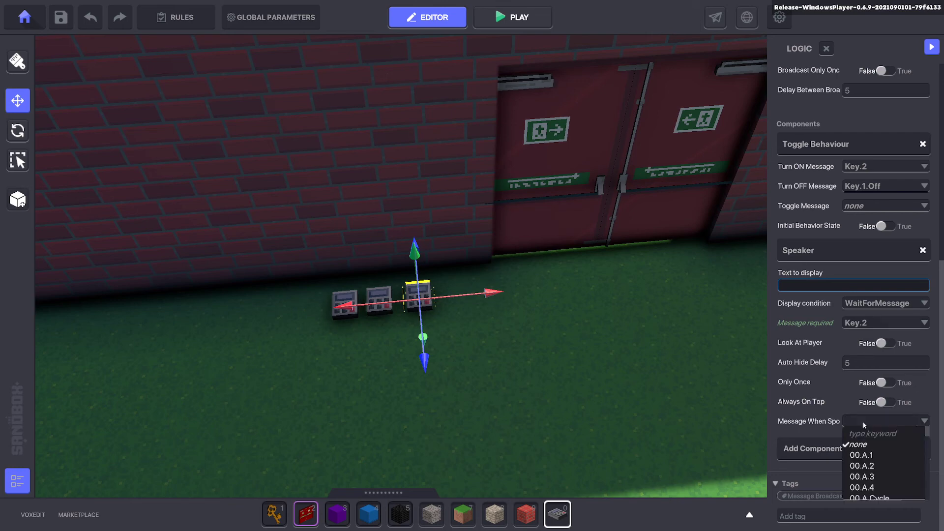
type("Key.2.Off")
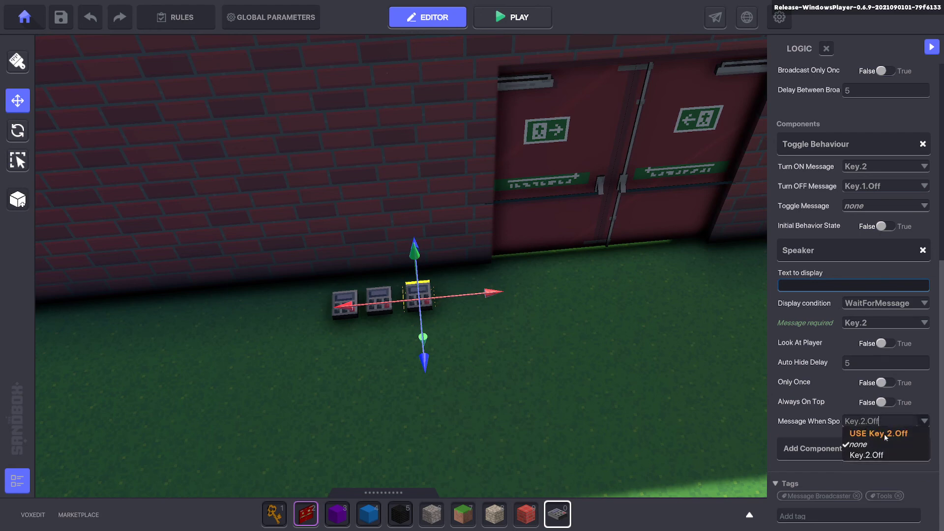
mouse_move(850, 193)
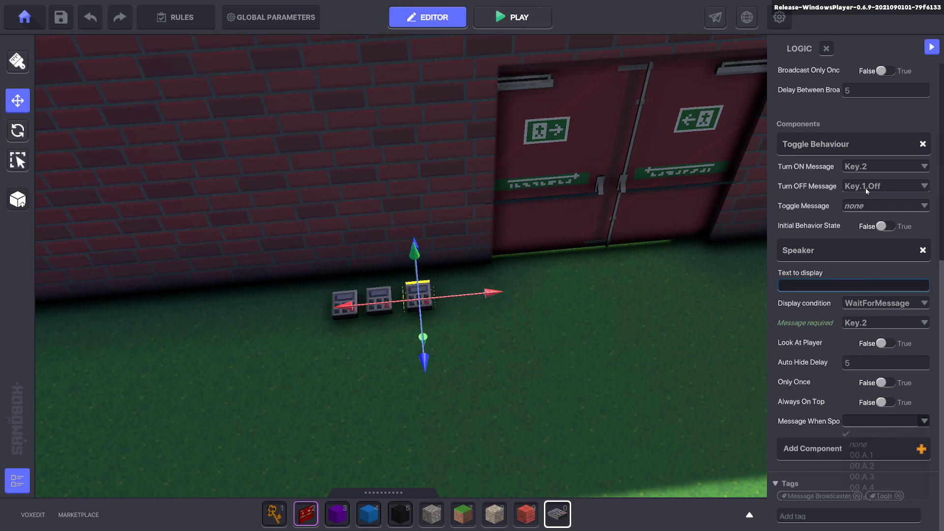
left_click(885, 420)
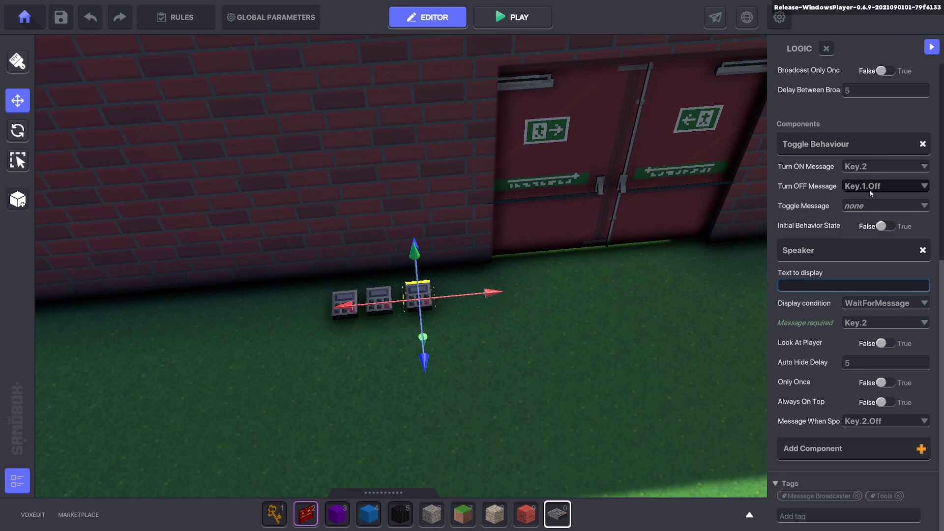
left_click(885, 186)
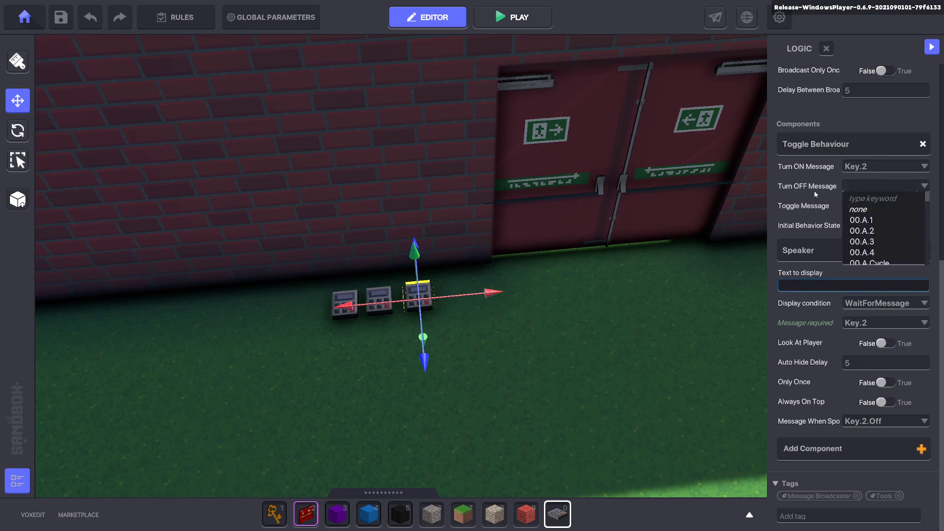
mouse_move(444, 256)
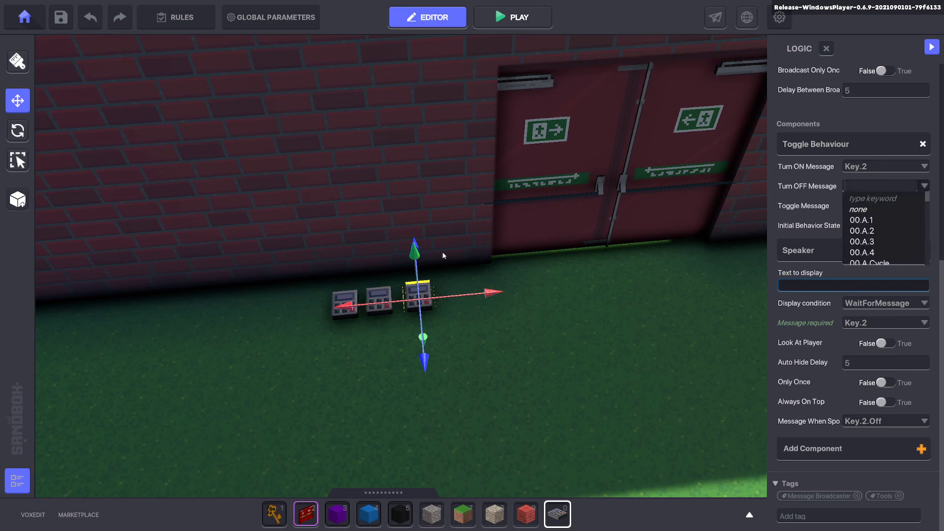
mouse_move(840, 194)
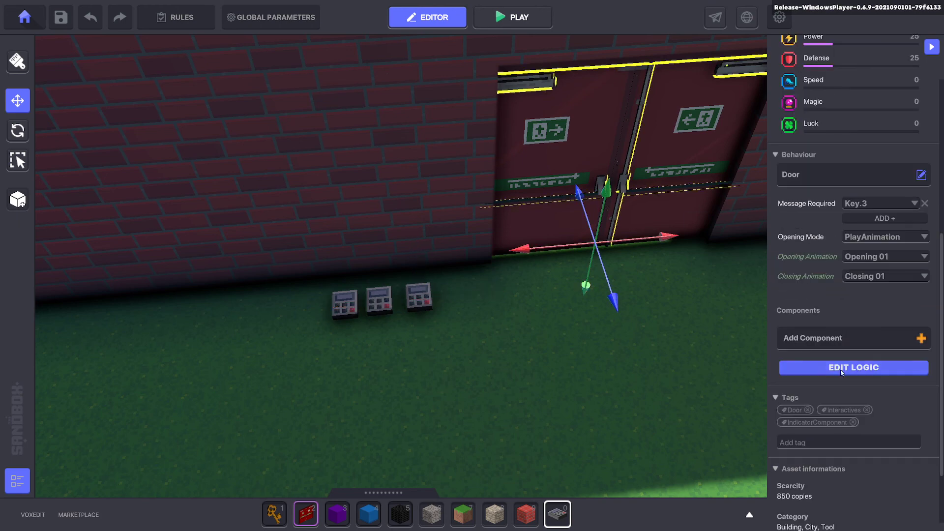
Review the door's Message Required Key.3 and launch a play-test
left_click(853, 367)
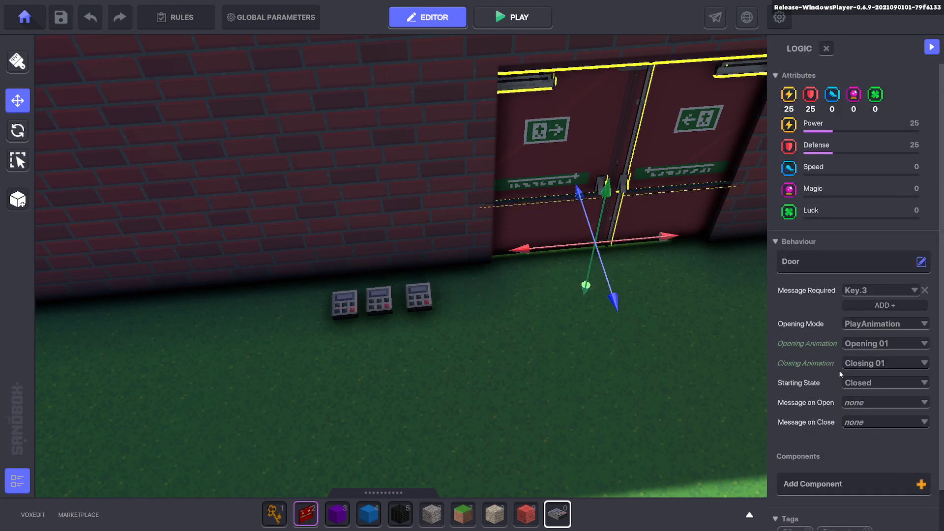
mouse_move(839, 424)
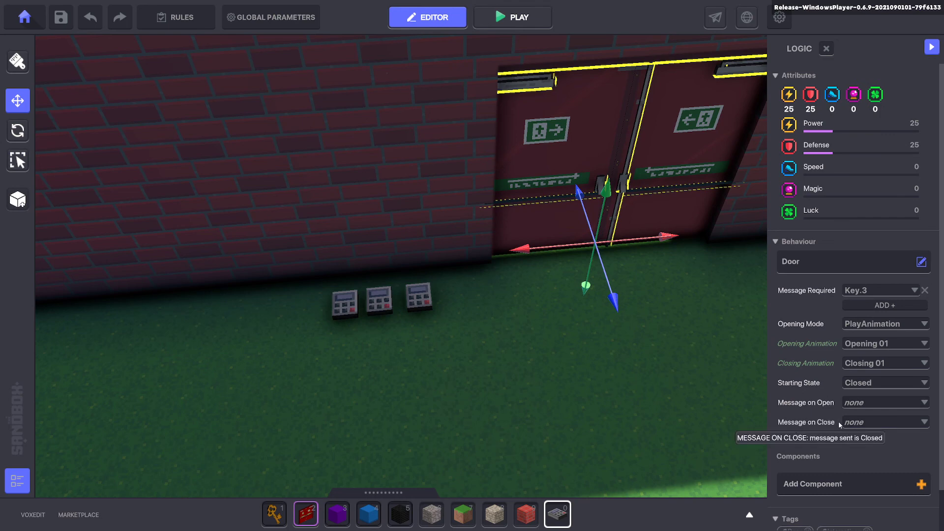
mouse_move(846, 423)
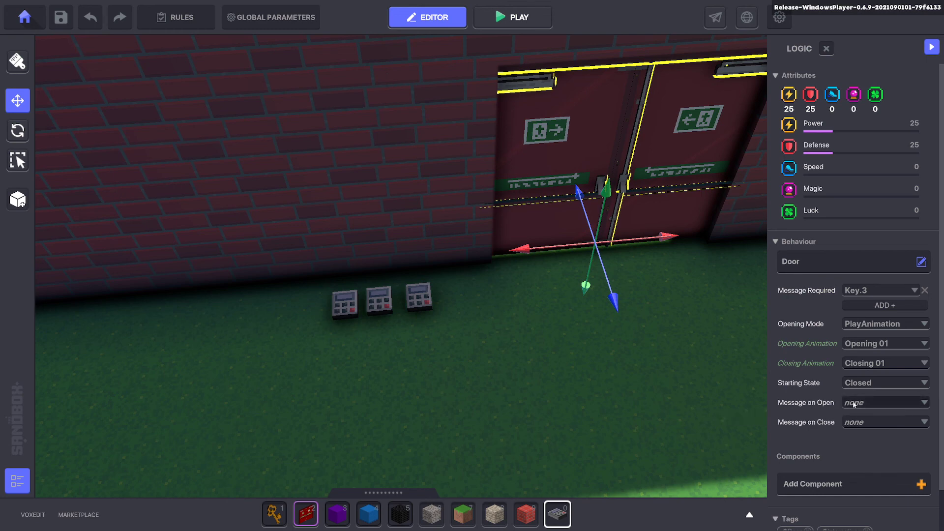
mouse_move(420, 296)
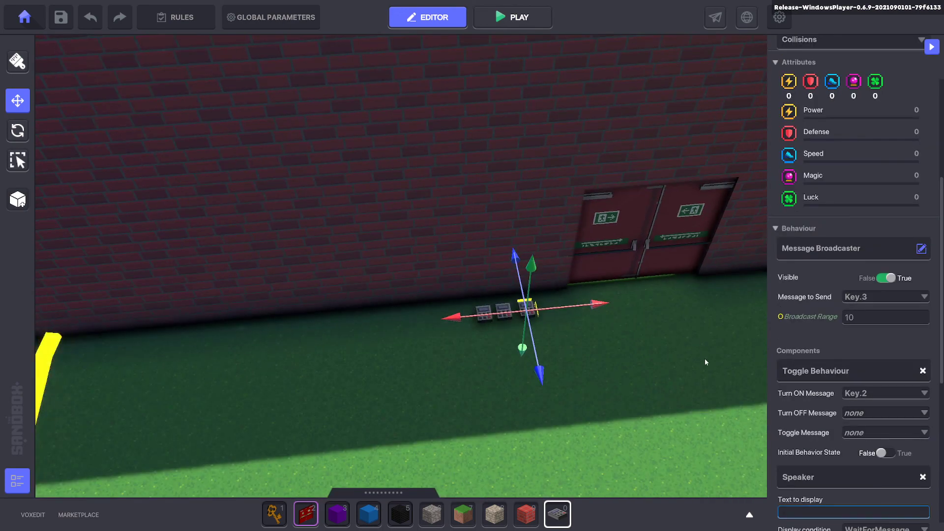
left_click(513, 17)
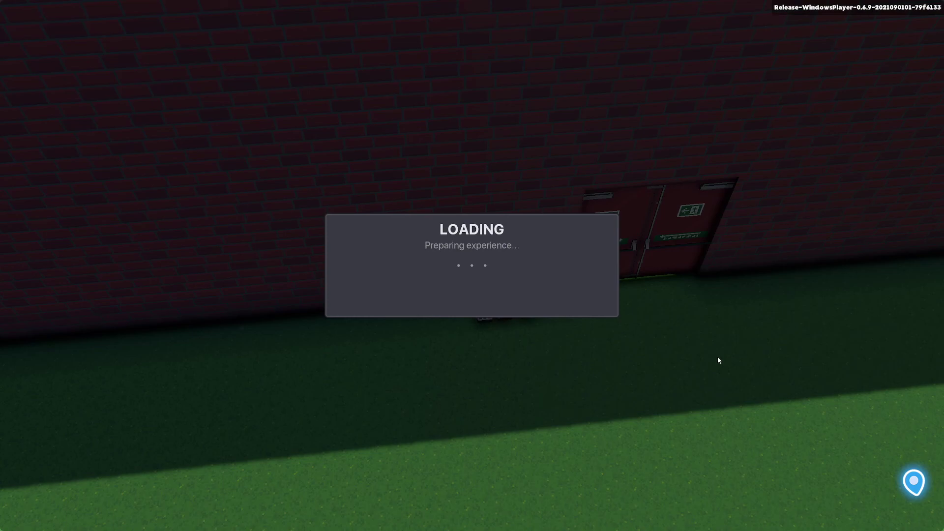